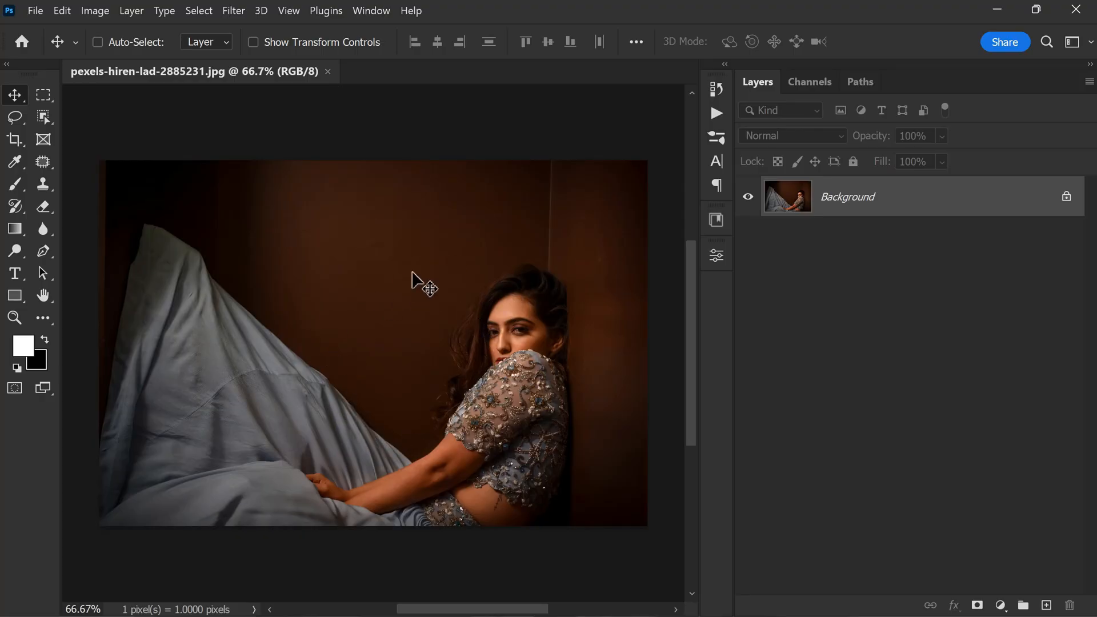
{"action": "mouse_move", "coordinate": [349, 369]}
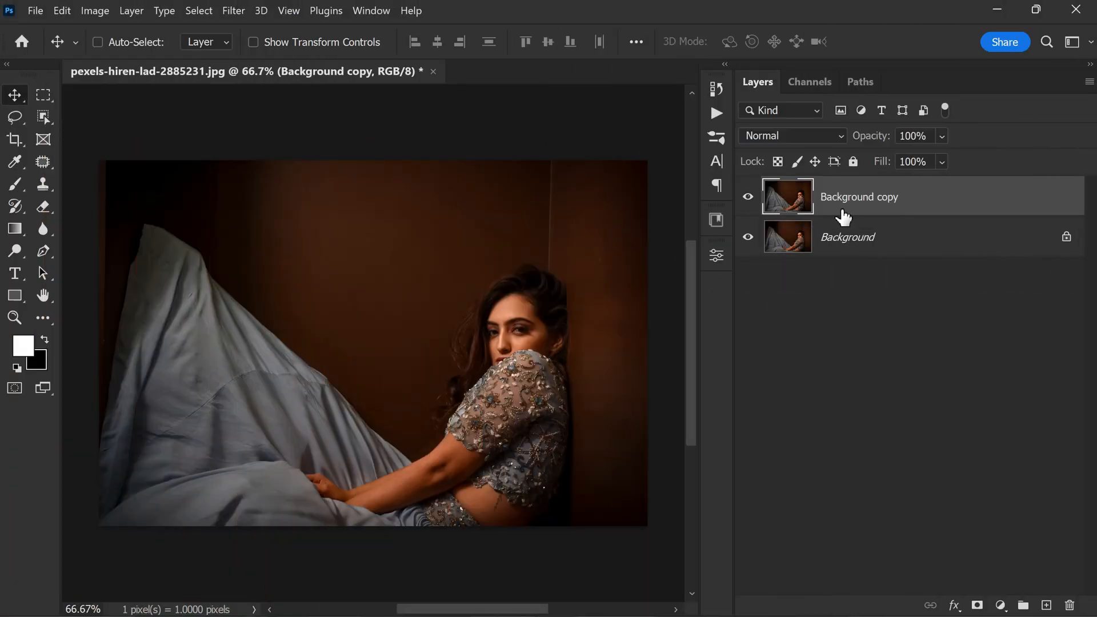
Step: Duplicate the Background layer and desaturate the copy via Image > Adjustments > Desaturate
{"action": "left_click", "coordinate": [94, 10]}
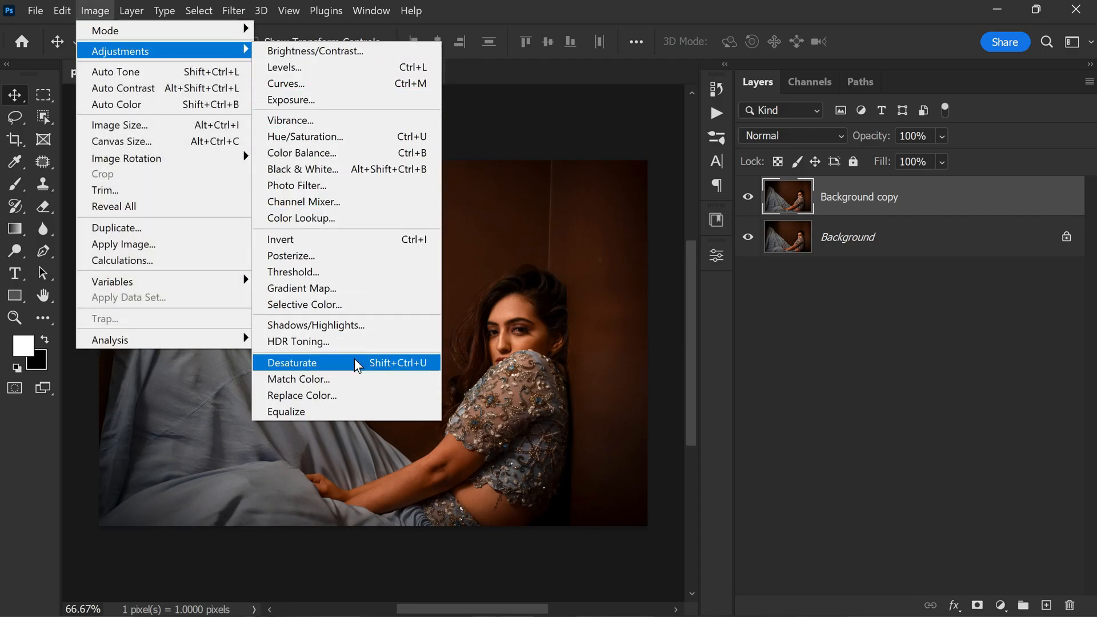
{"action": "left_click", "coordinate": [292, 362]}
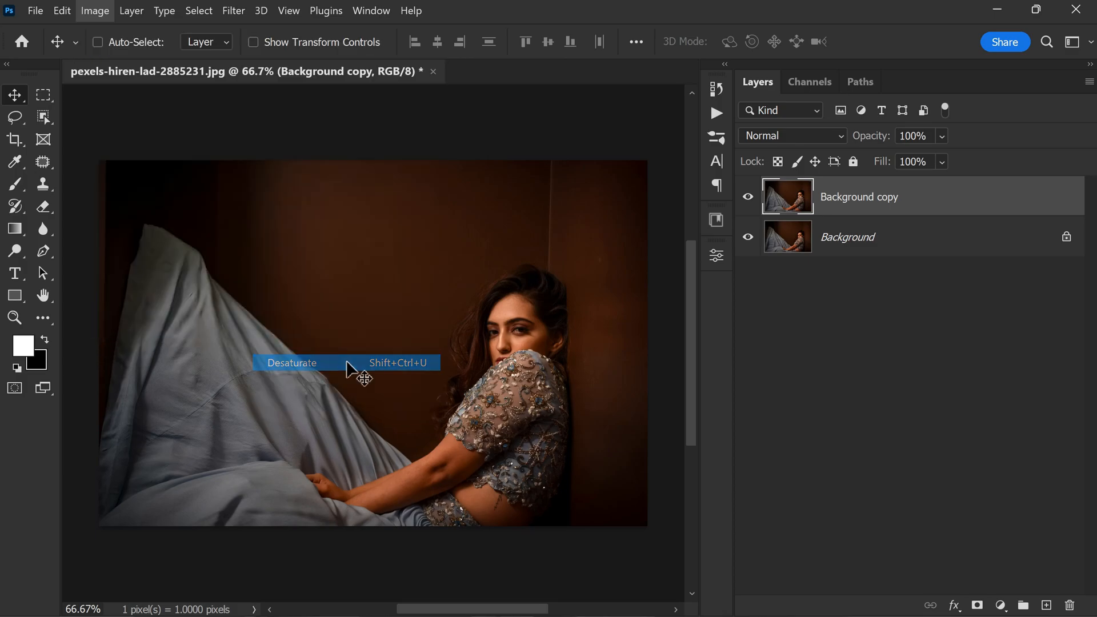
{"action": "left_click", "coordinate": [292, 362]}
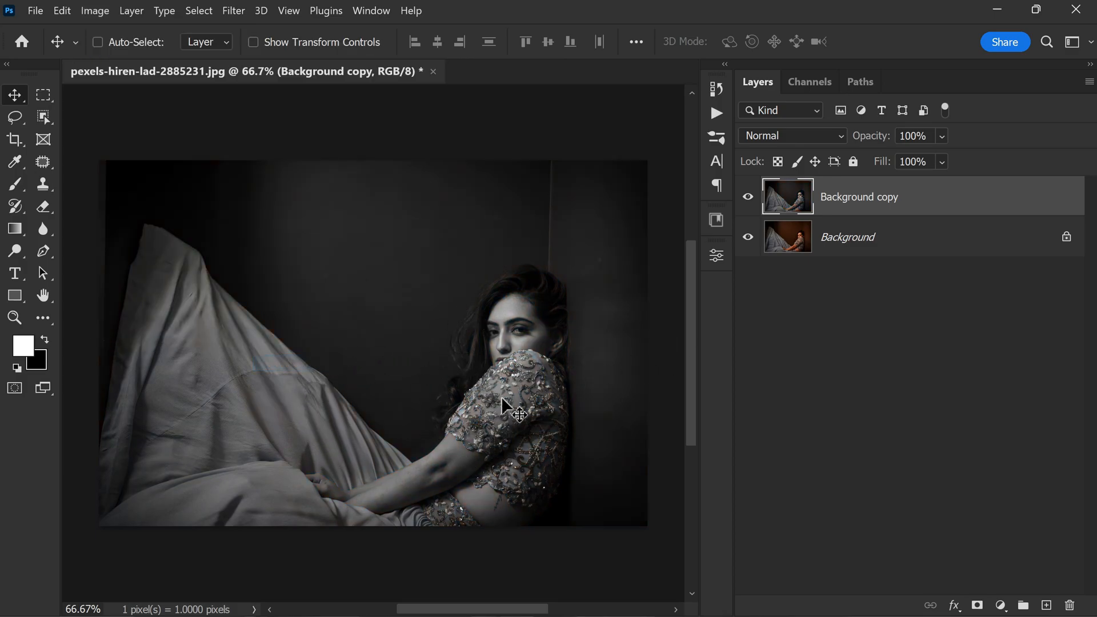
{"action": "mouse_move", "coordinate": [179, 31]}
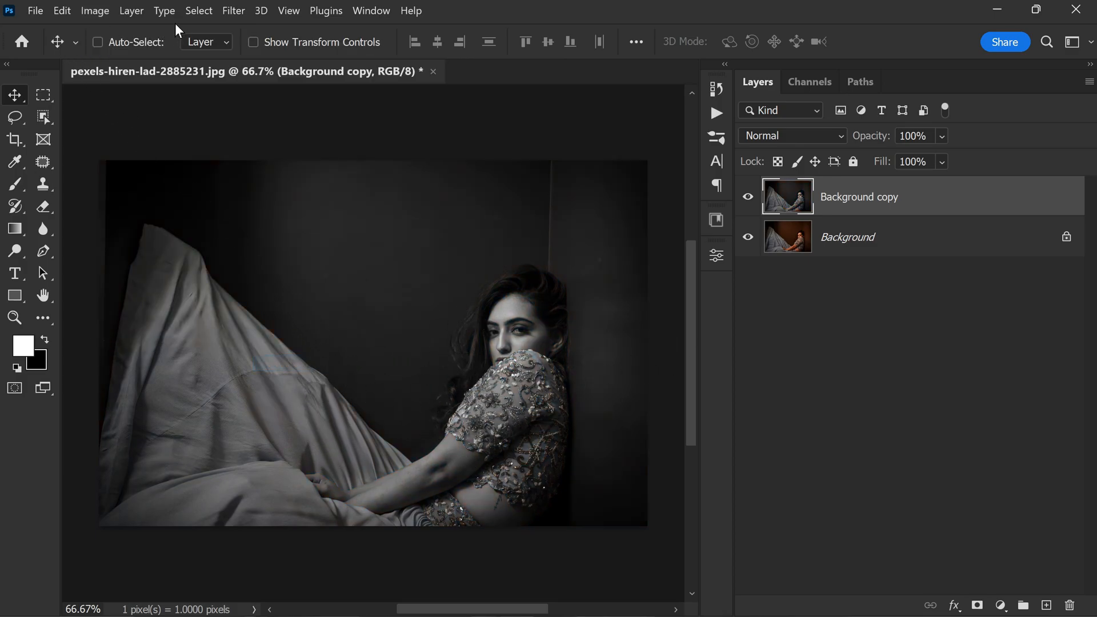
Step: Apply a Gaussian Blur with a 4.0-pixel radius to the desaturated copy
{"action": "left_click", "coordinate": [233, 10]}
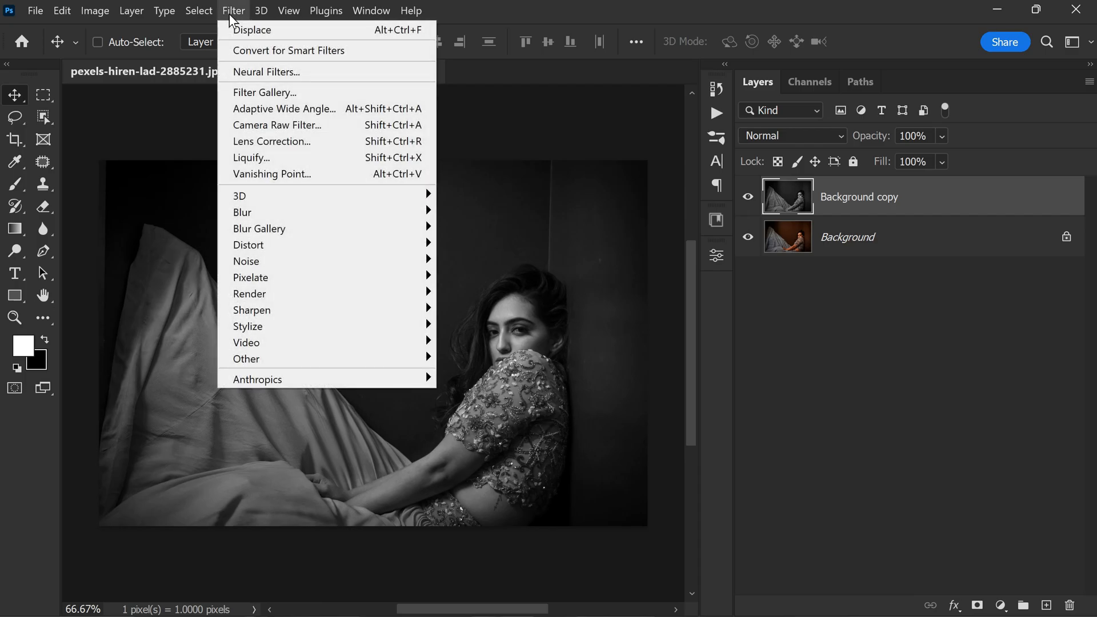
{"action": "mouse_move", "coordinate": [241, 212]}
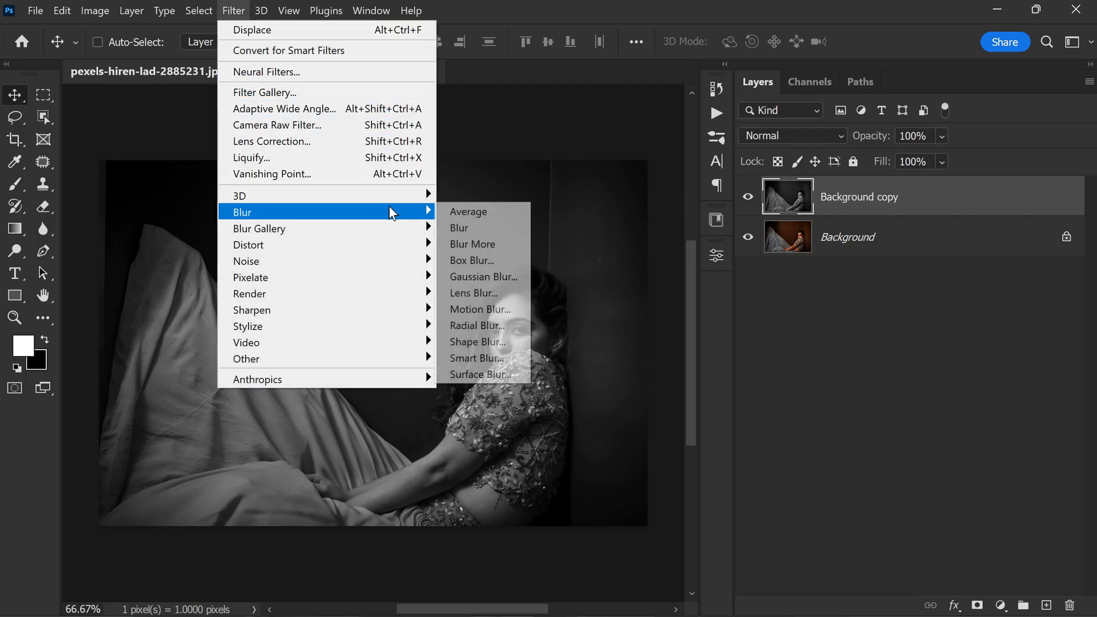
{"action": "left_click", "coordinate": [483, 277]}
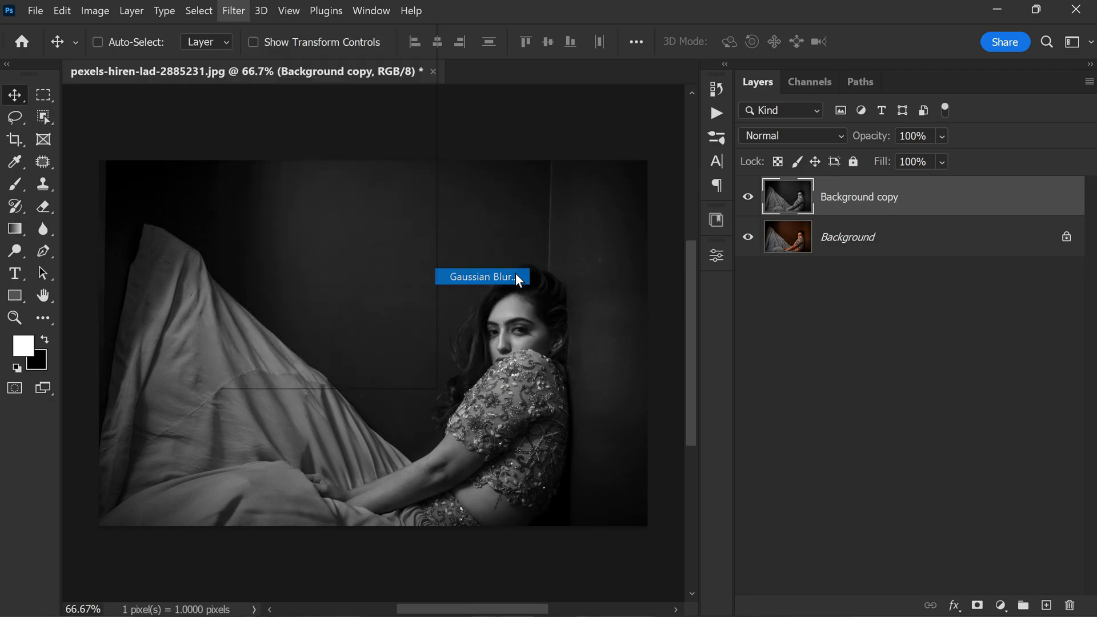
{"action": "left_click", "coordinate": [480, 277]}
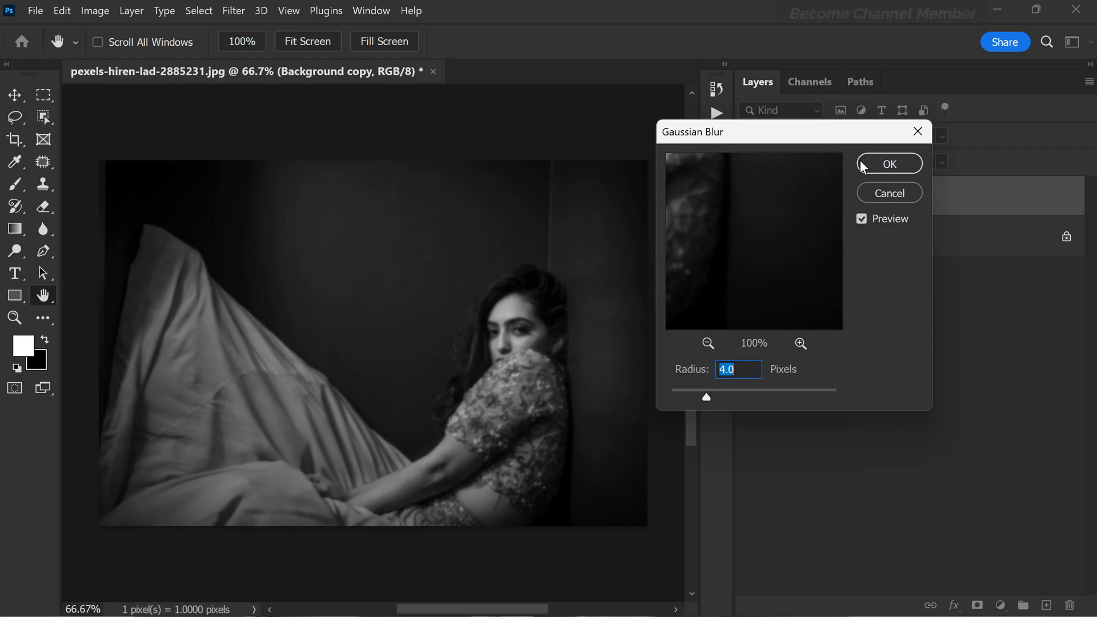
{"action": "left_click", "coordinate": [888, 164]}
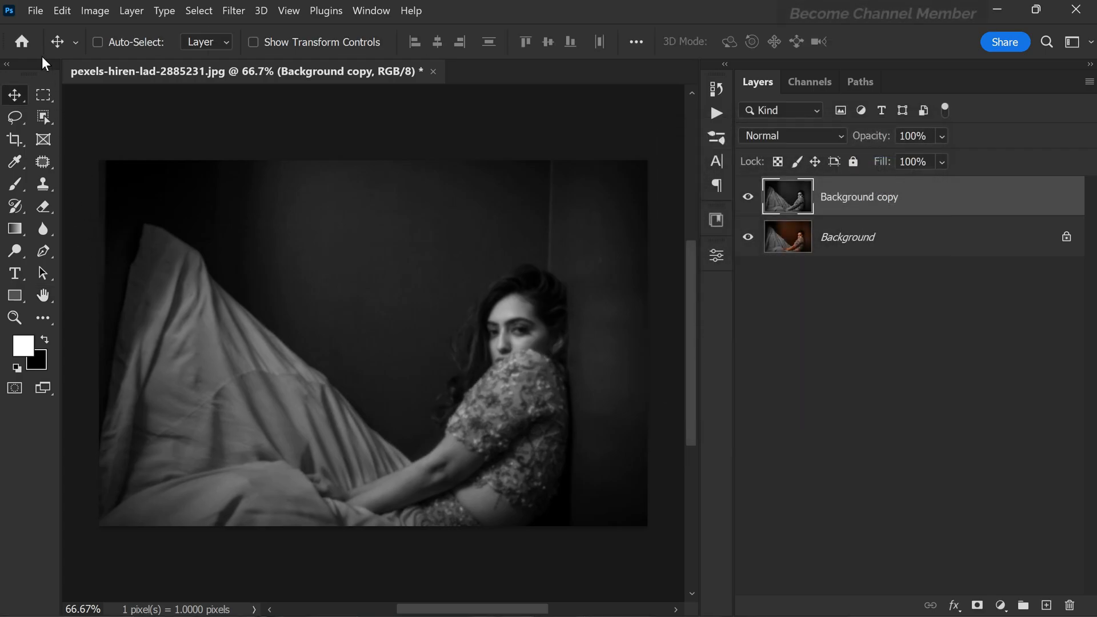
Step: Save the image as a PSD named 'Displace' in the Window Light Effect folder
{"action": "left_click", "coordinate": [33, 10]}
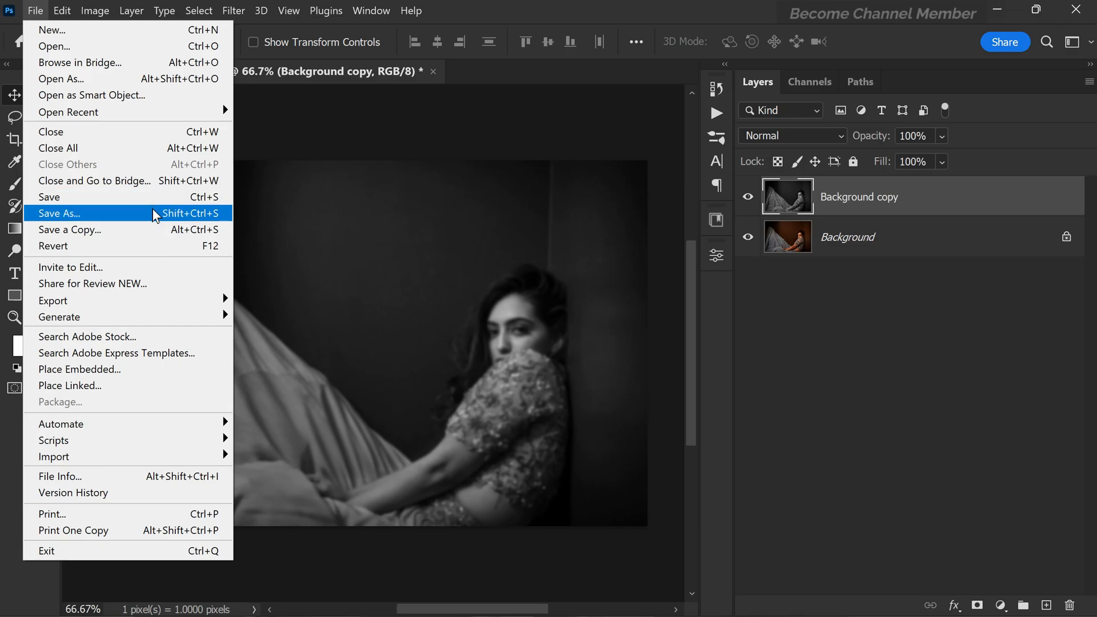
{"action": "left_click", "coordinate": [59, 213]}
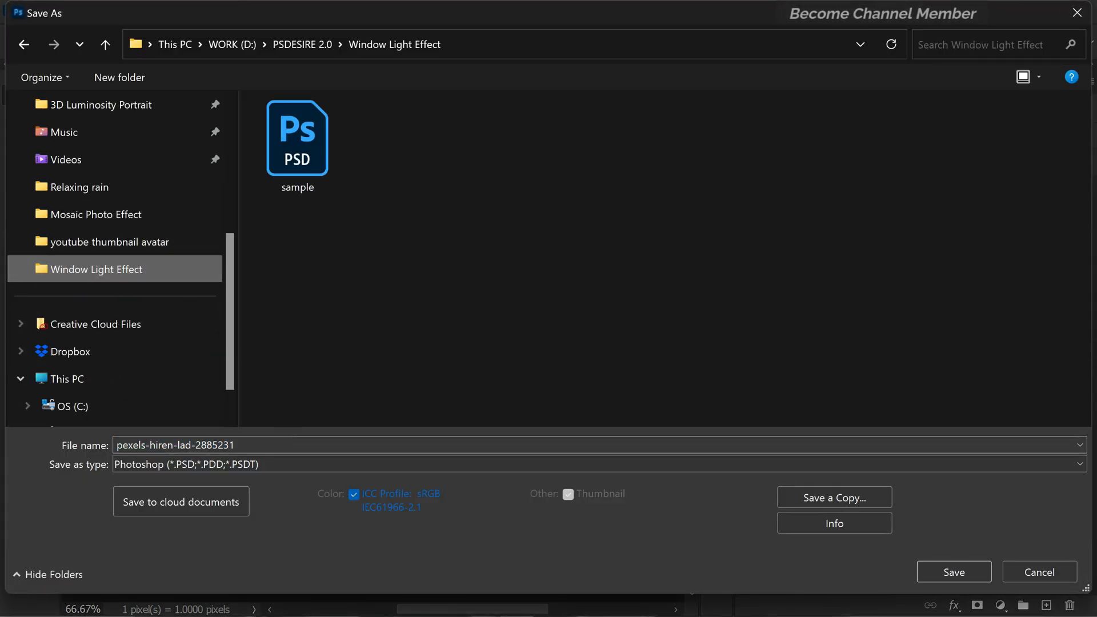
{"action": "type", "text": "Di"}
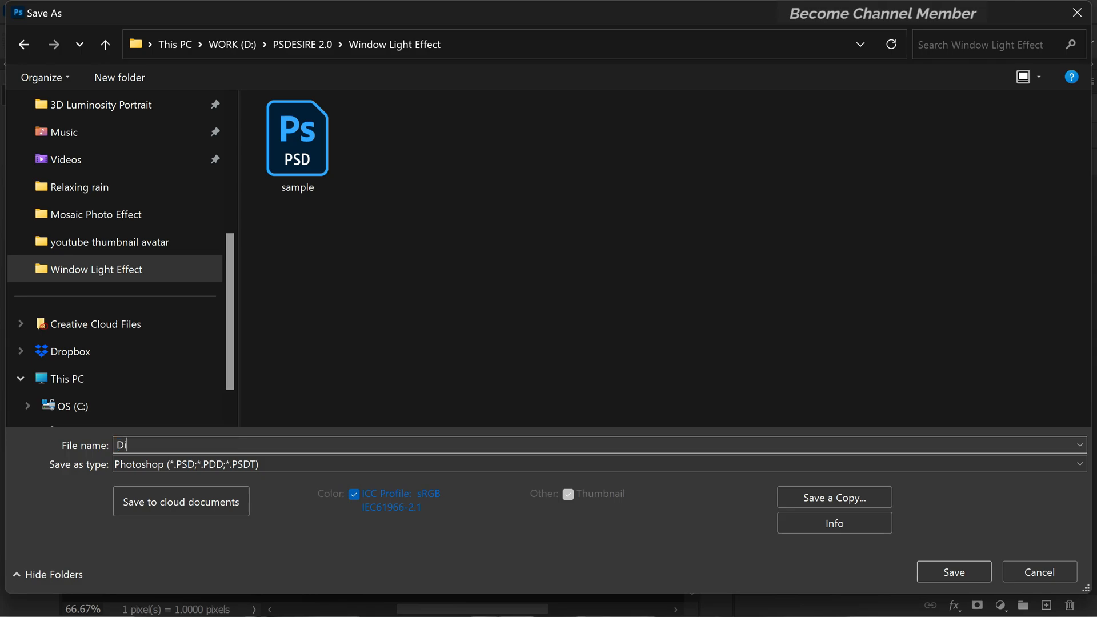
{"action": "type", "text": "sp"}
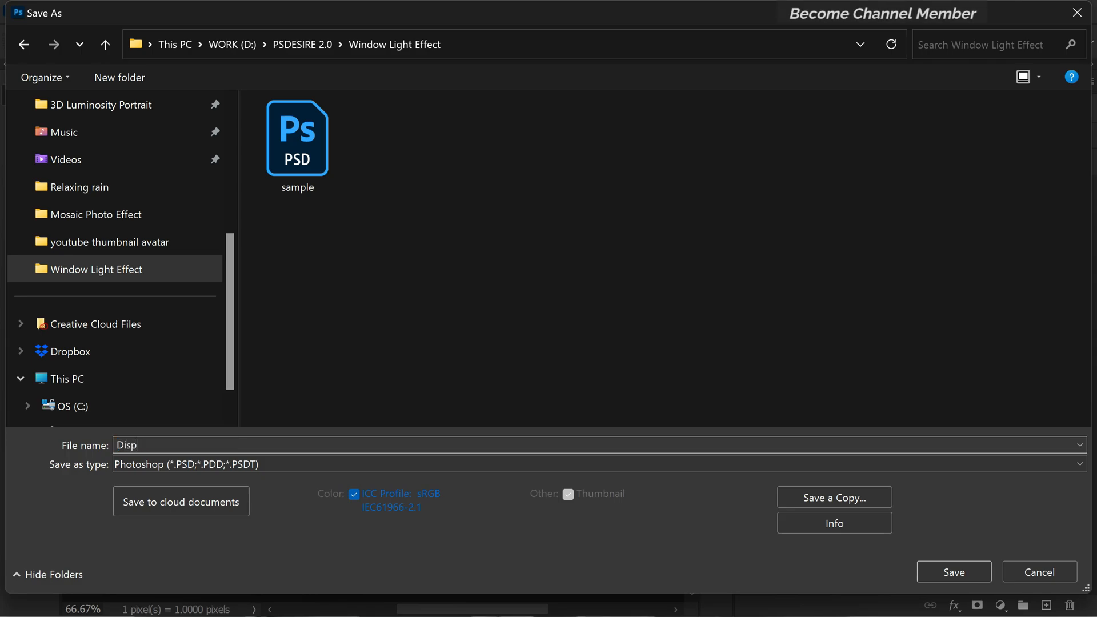
{"action": "type", "text": "lace"}
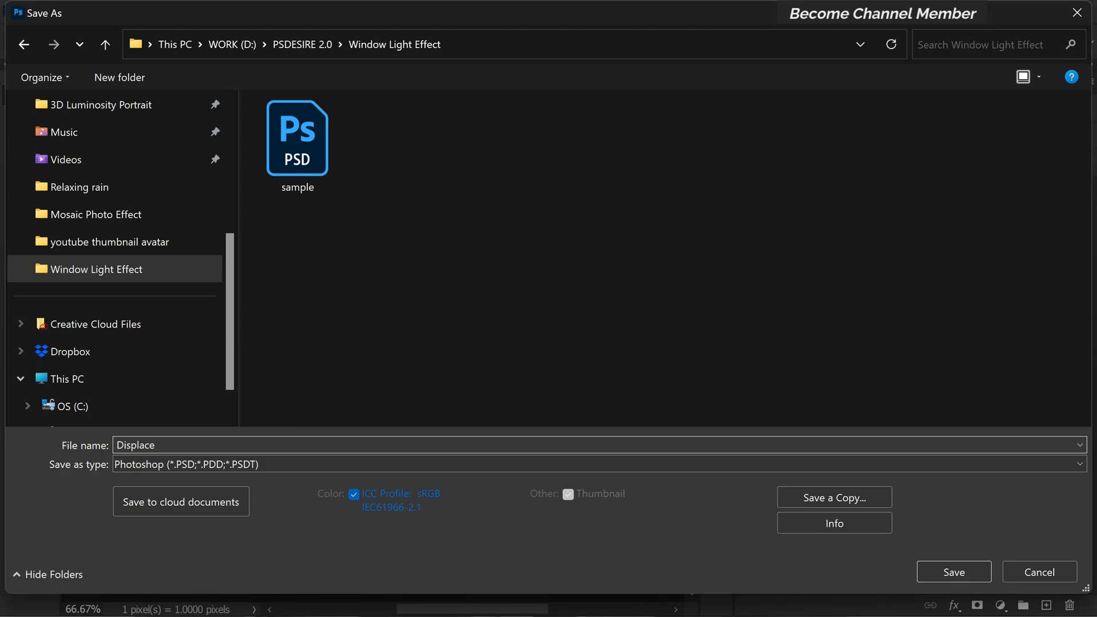
{"action": "left_click", "coordinate": [952, 571]}
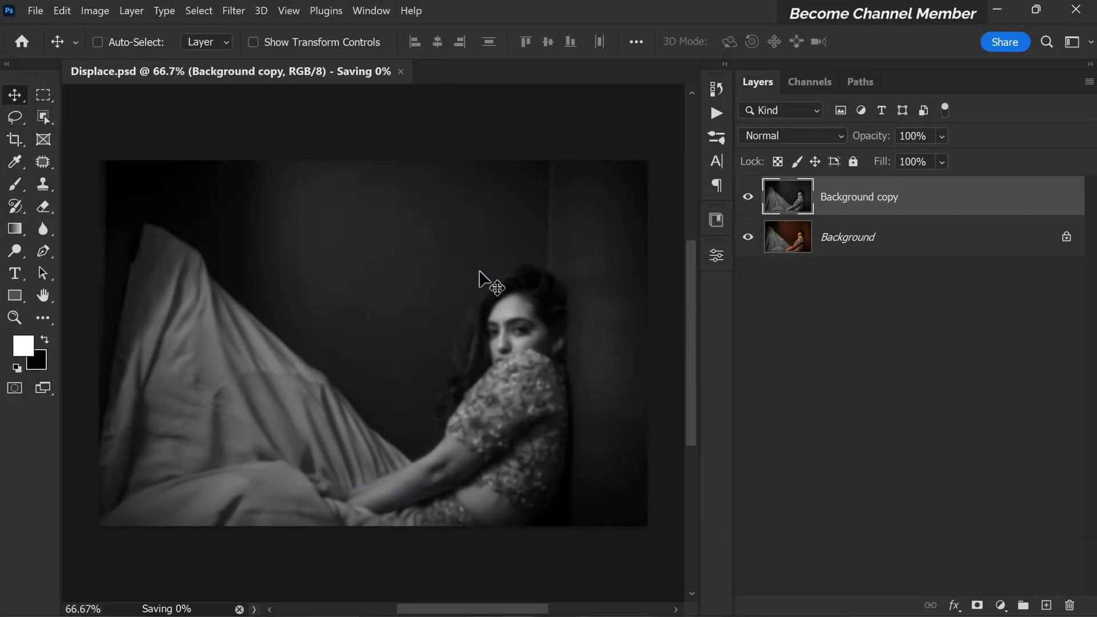
{"action": "mouse_move", "coordinate": [413, 406]}
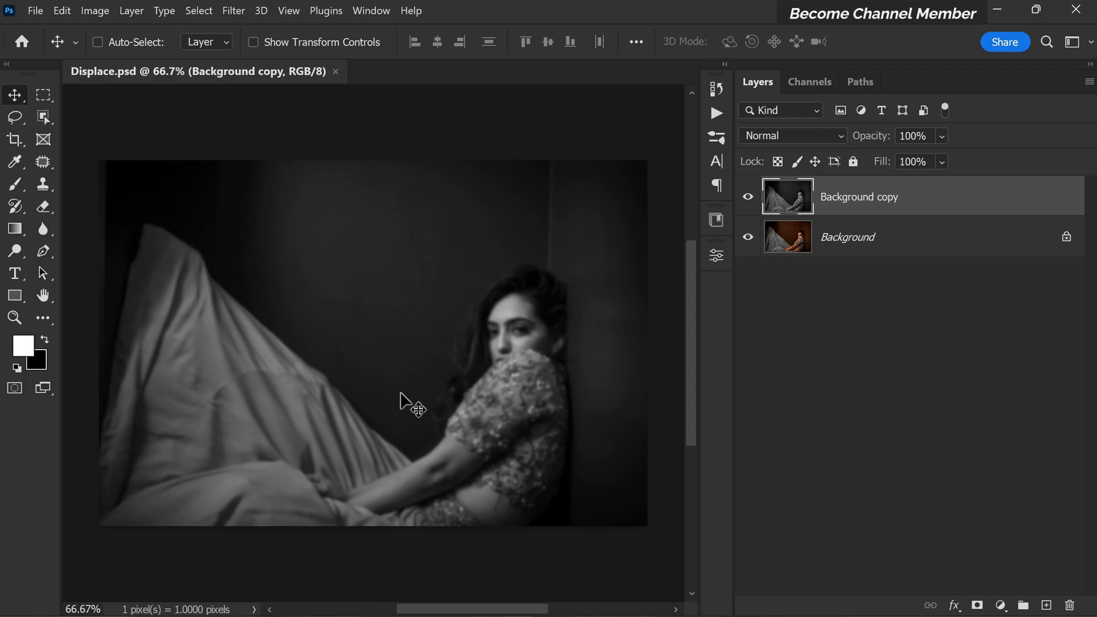
{"action": "mouse_move", "coordinate": [985, 208]}
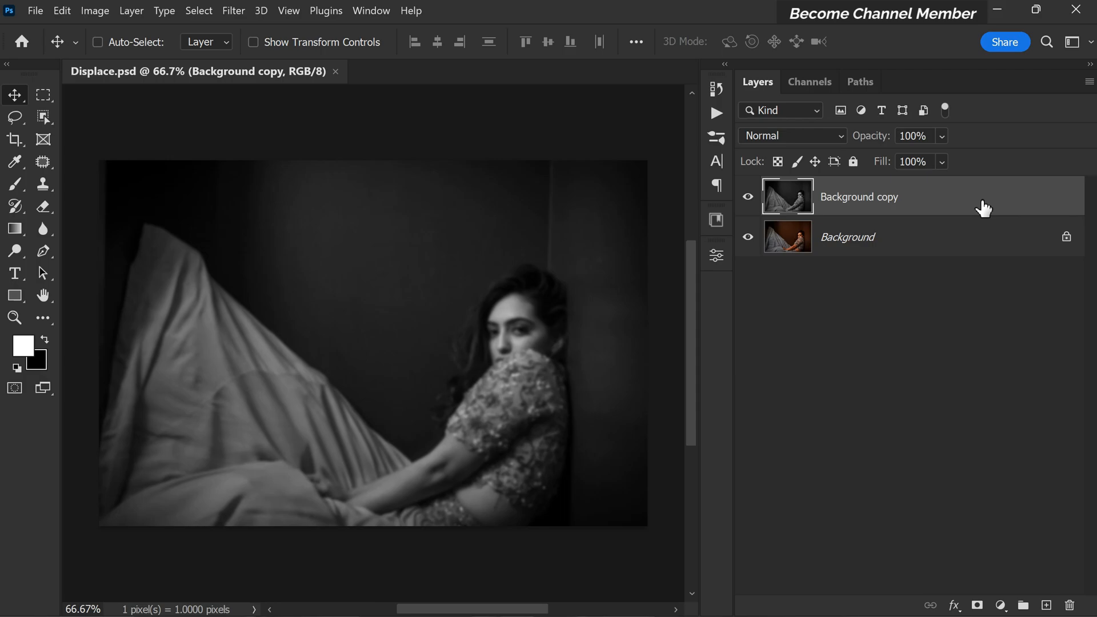
{"action": "mouse_move", "coordinate": [1063, 594]}
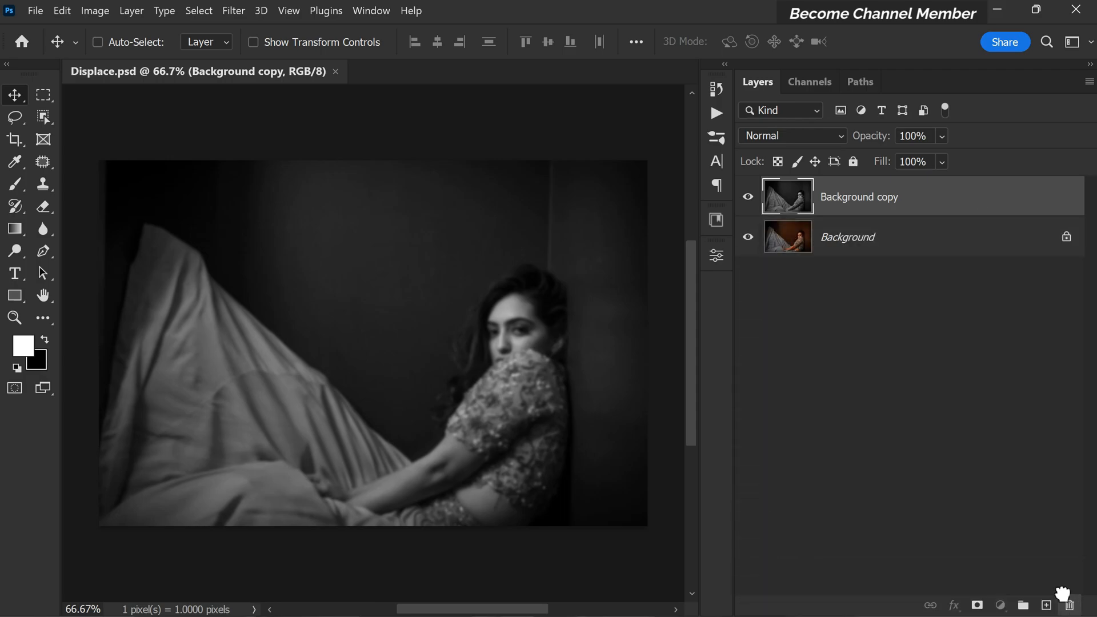
Step: Delete the blurred Background copy layer using the Layers panel trash icon
{"action": "left_click", "coordinate": [1069, 605]}
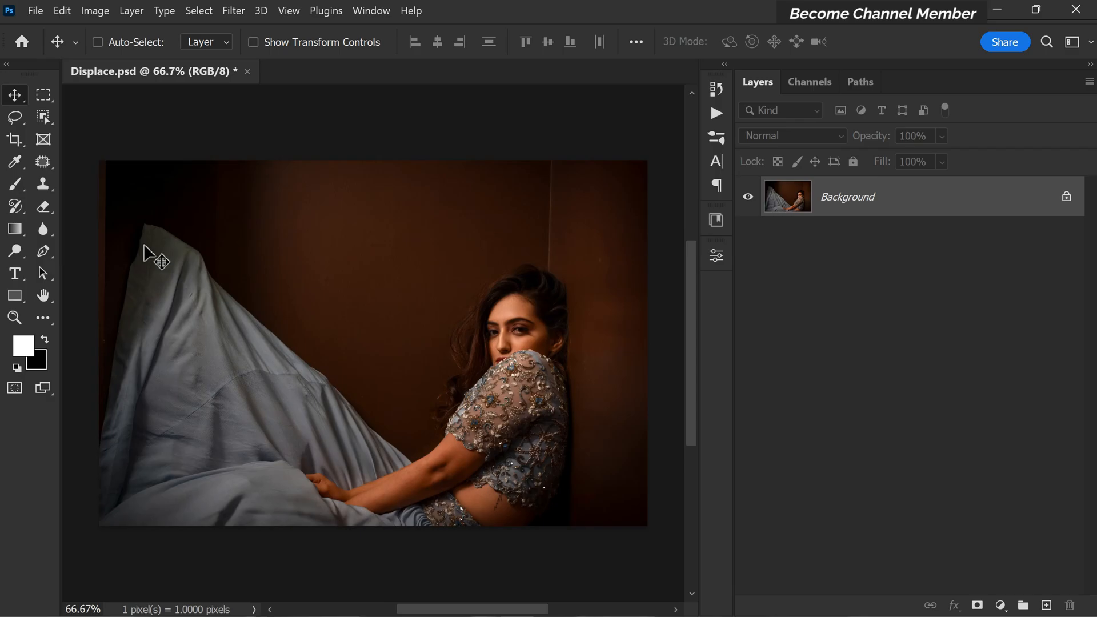
{"action": "mouse_move", "coordinate": [108, 143]}
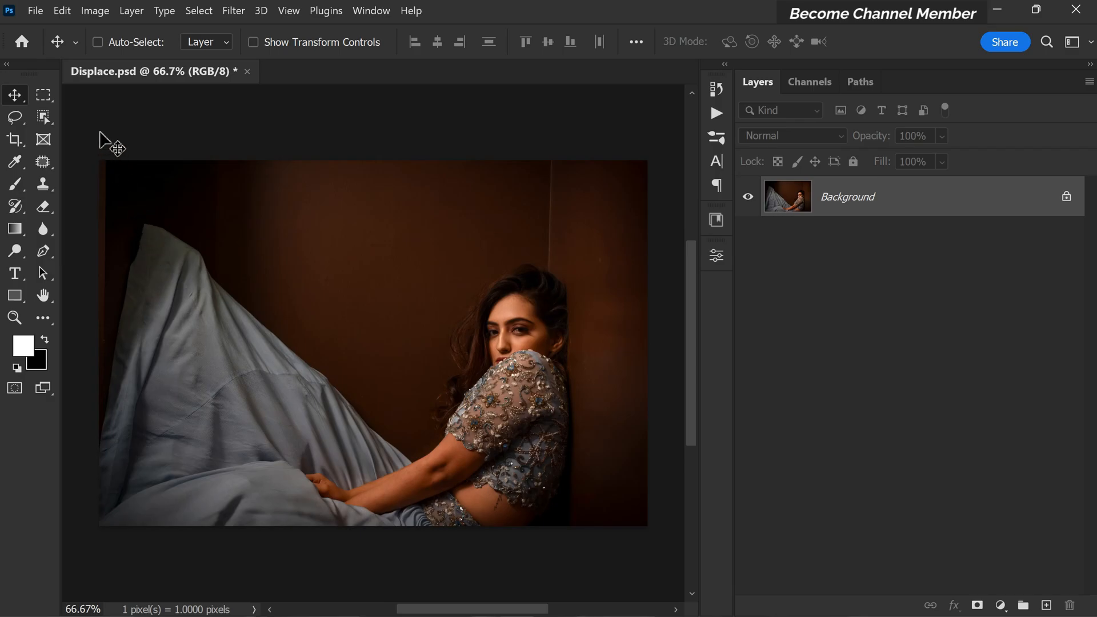
Step: Create a new 700 × 500 px document with a white background
{"action": "left_click", "coordinate": [35, 10]}
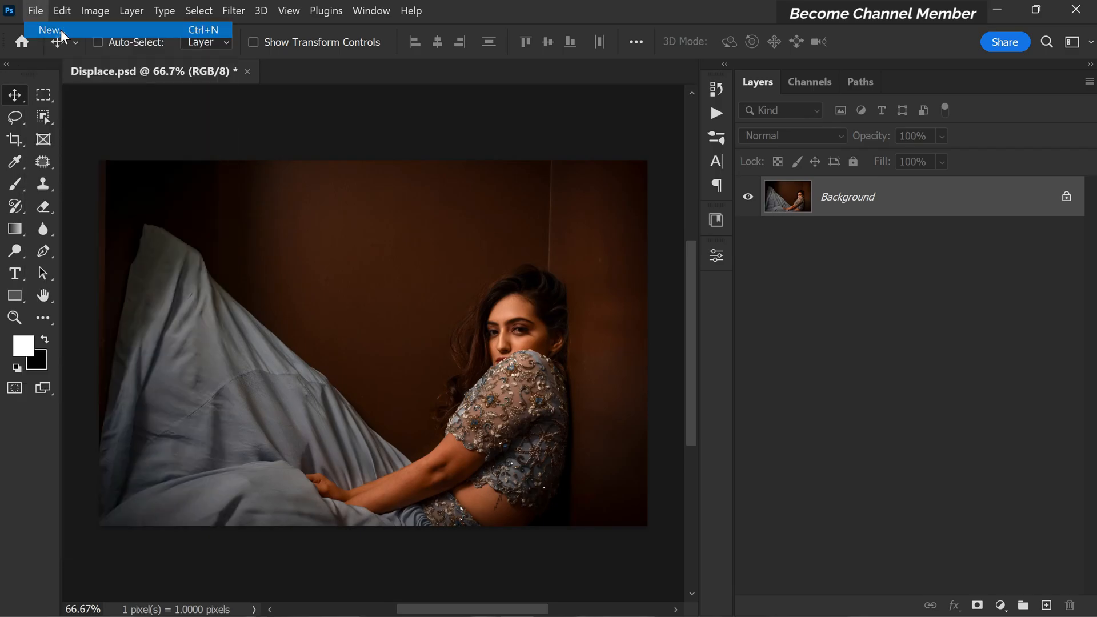
{"action": "left_click", "coordinate": [48, 29]}
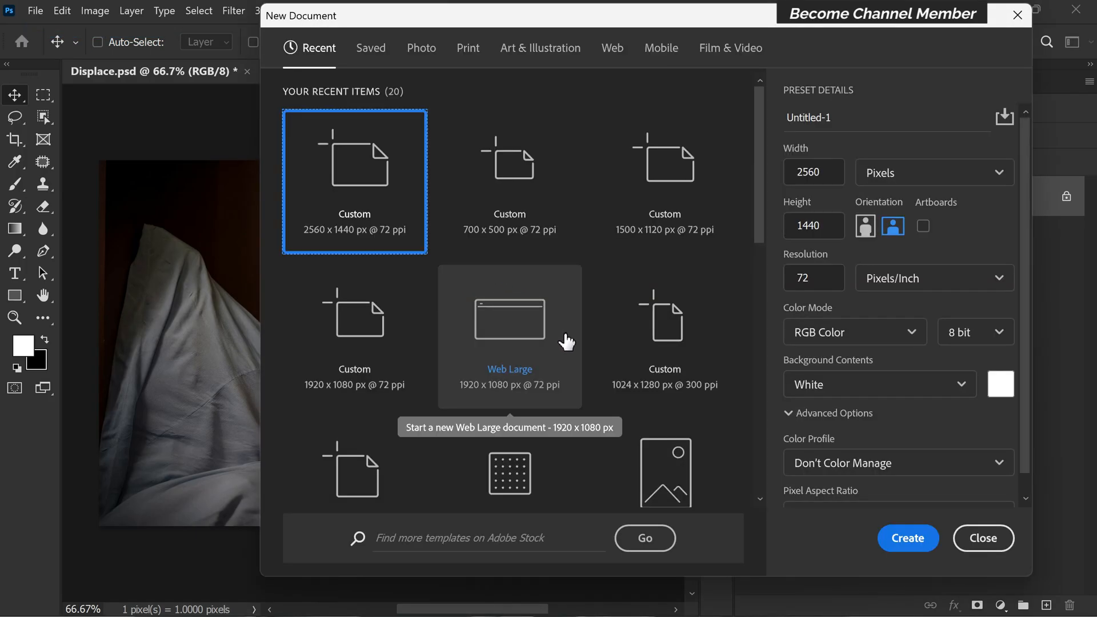
{"action": "mouse_move", "coordinate": [567, 227]}
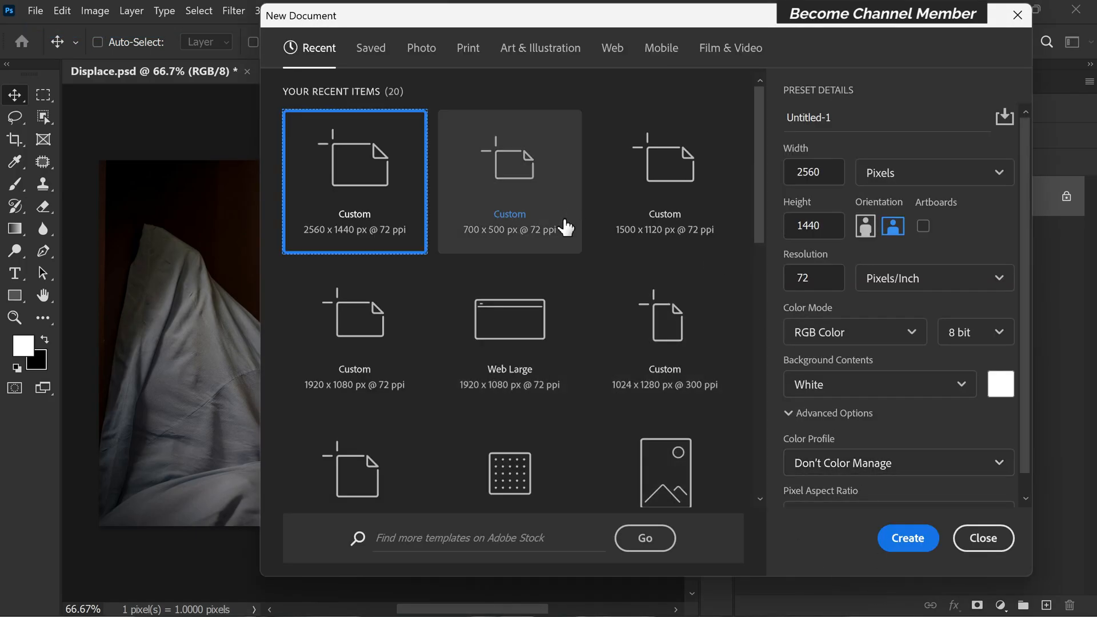
{"action": "left_click", "coordinate": [509, 182]}
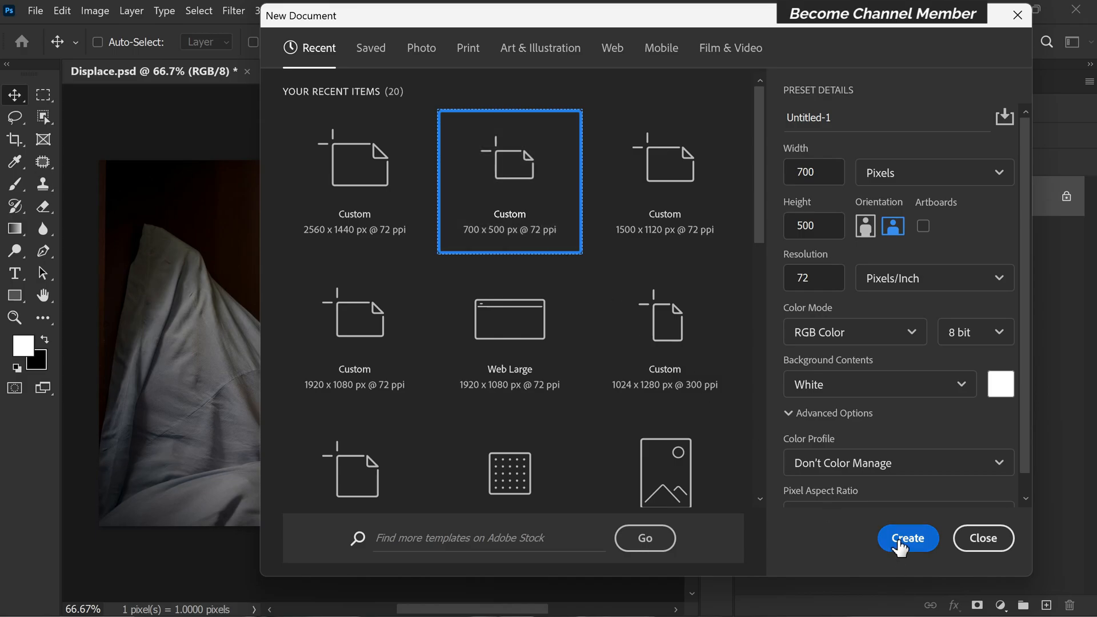
{"action": "left_click", "coordinate": [907, 539]}
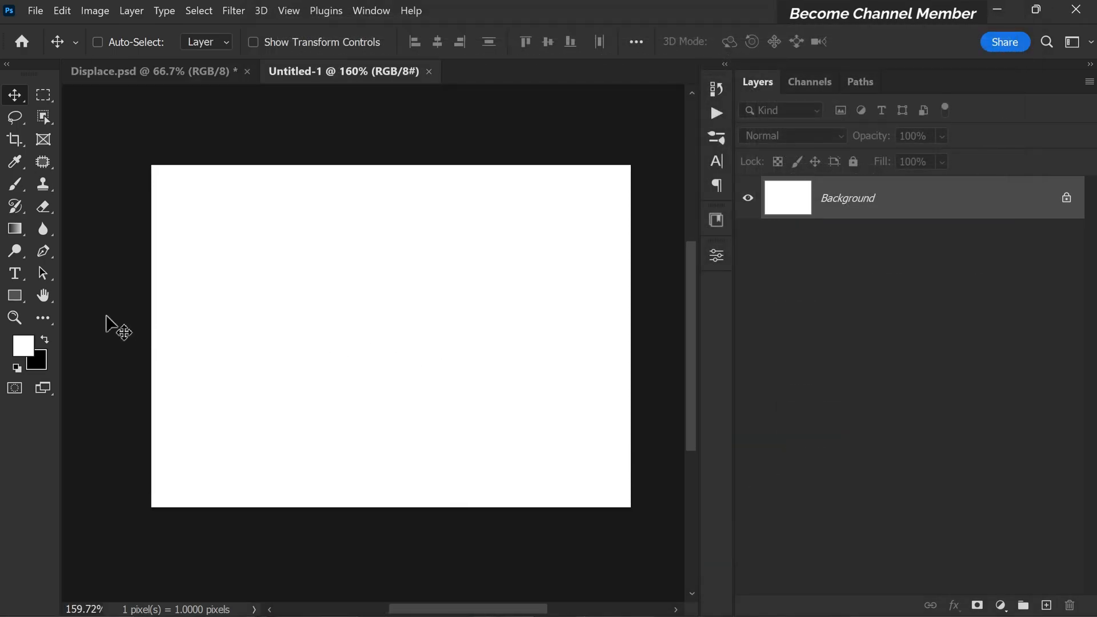
Step: Draw black-filled rectangles and duplicate the shape layer to build the 3×3 grid
{"action": "left_click", "coordinate": [15, 295]}
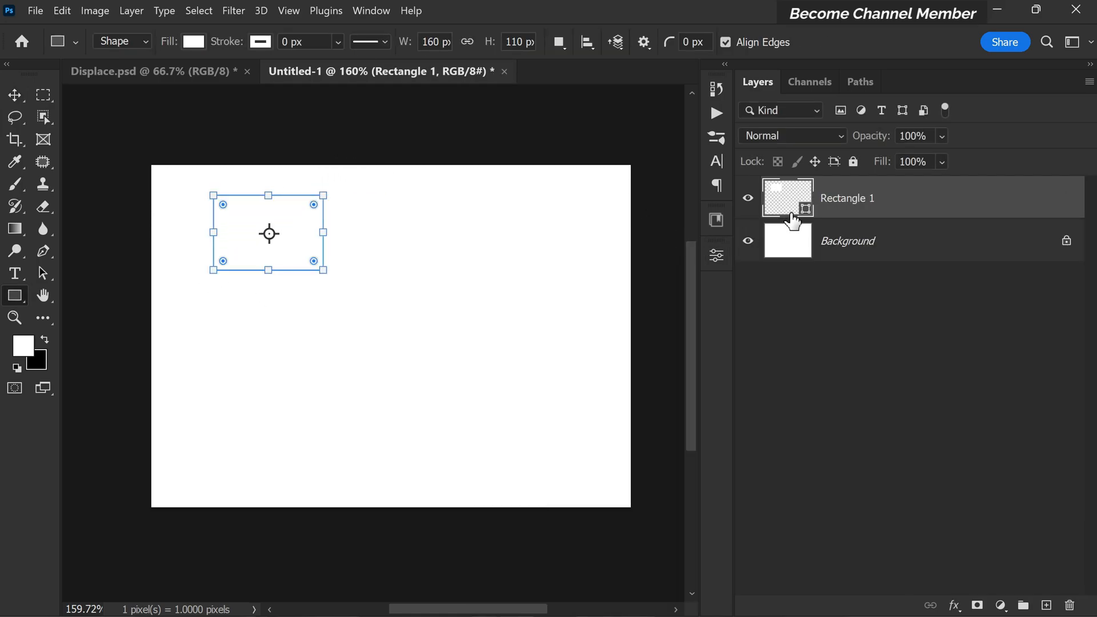
{"action": "left_click", "coordinate": [193, 41]}
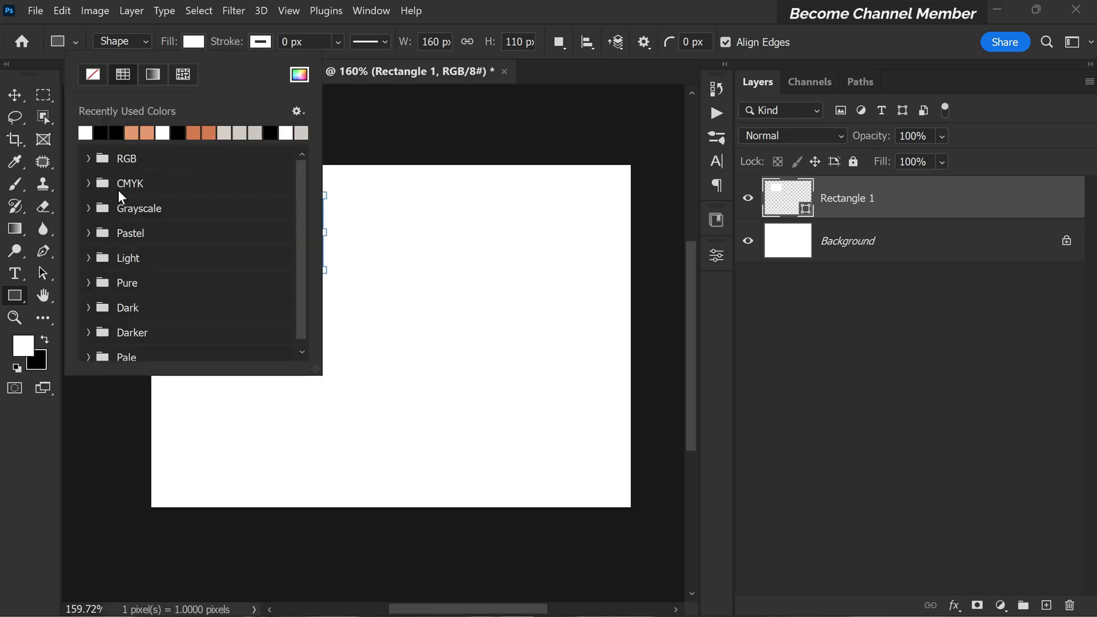
{"action": "left_click", "coordinate": [103, 133]}
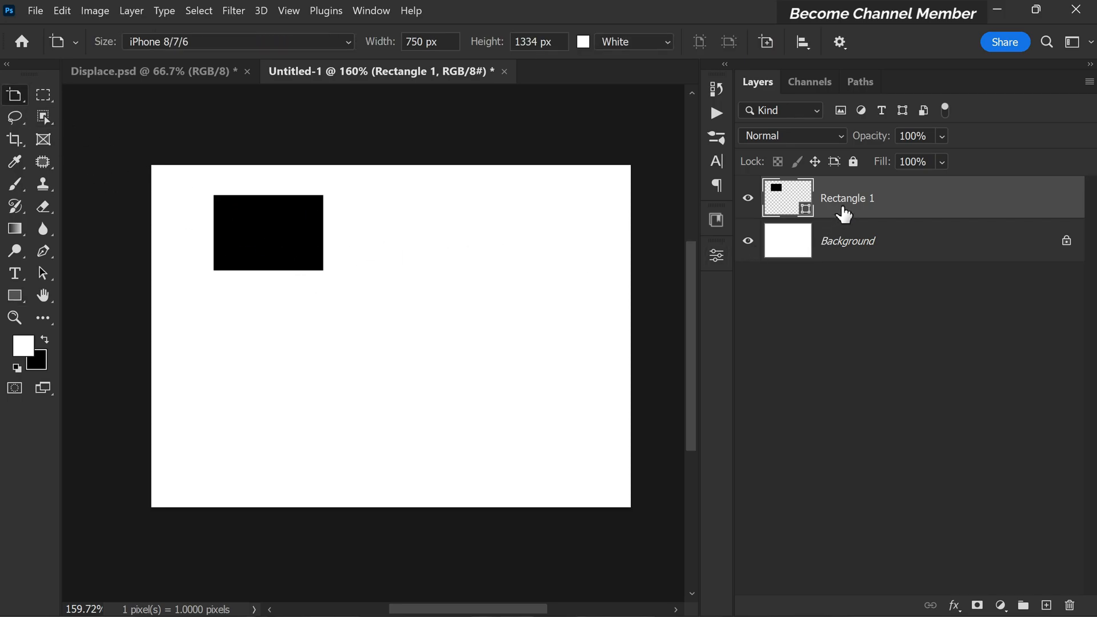
{"action": "left_click", "coordinate": [15, 94]}
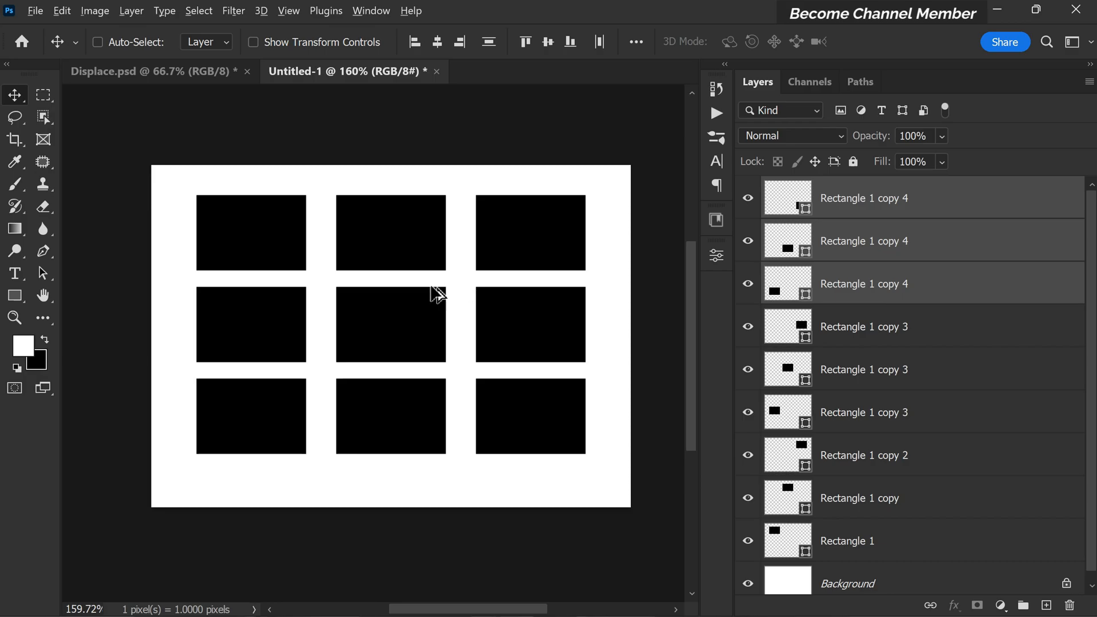
{"action": "mouse_move", "coordinate": [405, 259]}
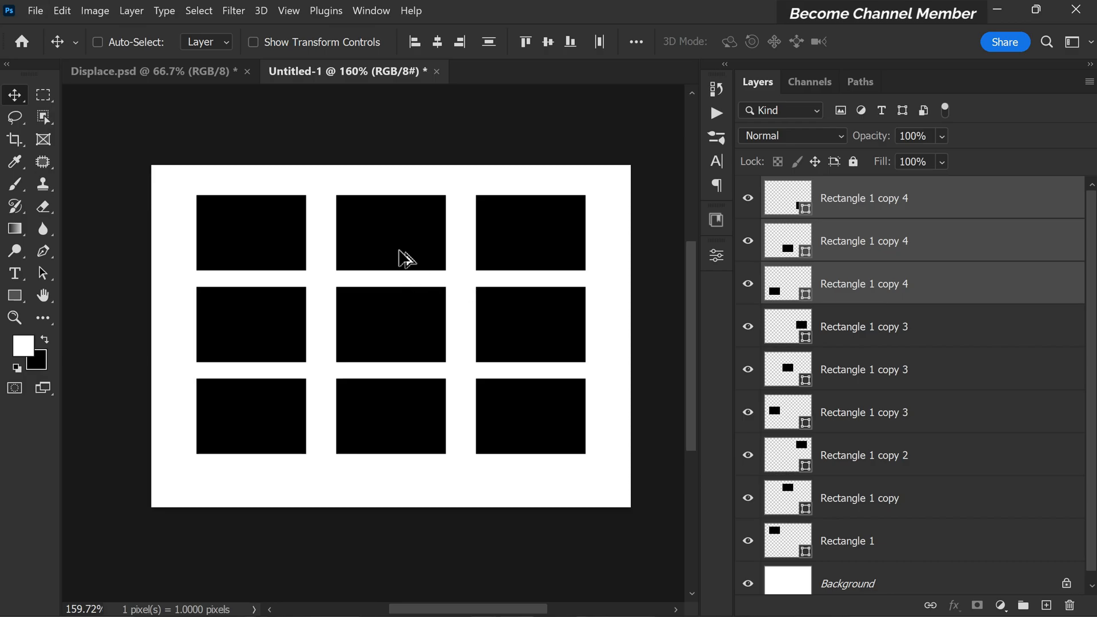
Step: Define a brush preset from the grid and name it 'window brush'
{"action": "left_click", "coordinate": [62, 10]}
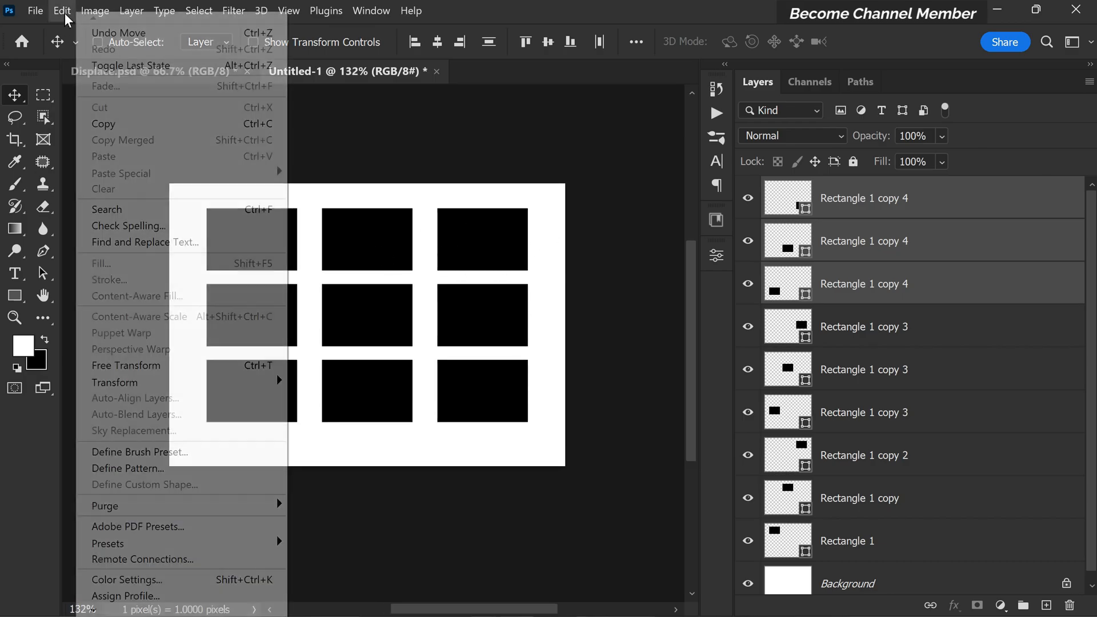
{"action": "mouse_move", "coordinate": [137, 451]}
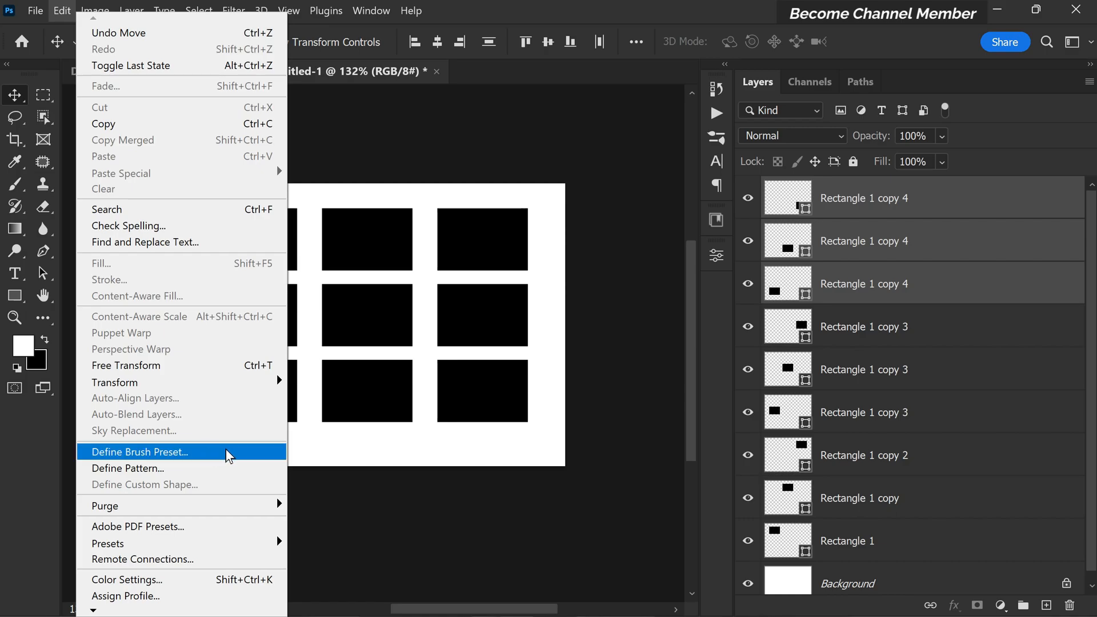
{"action": "left_click", "coordinate": [138, 451]}
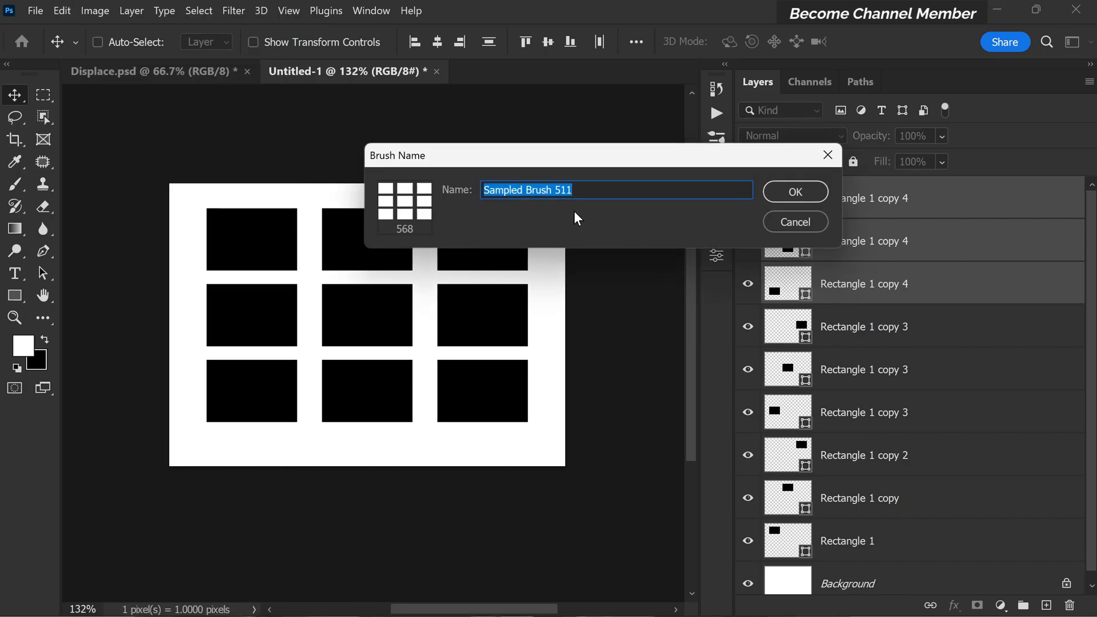
{"action": "type", "text": "windo"}
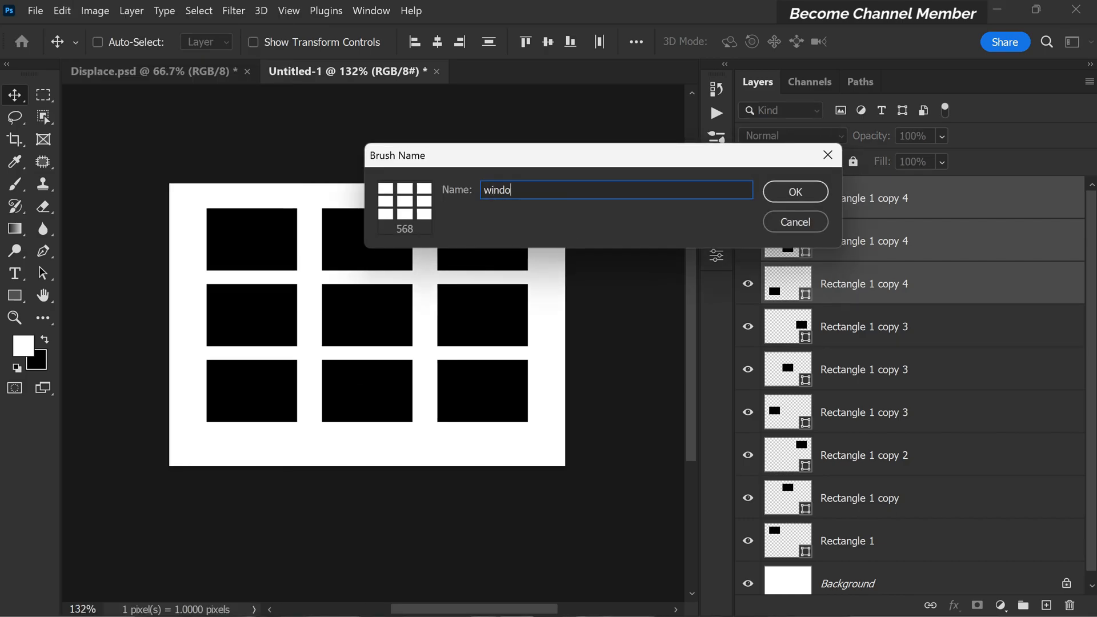
{"action": "type", "text": "w"}
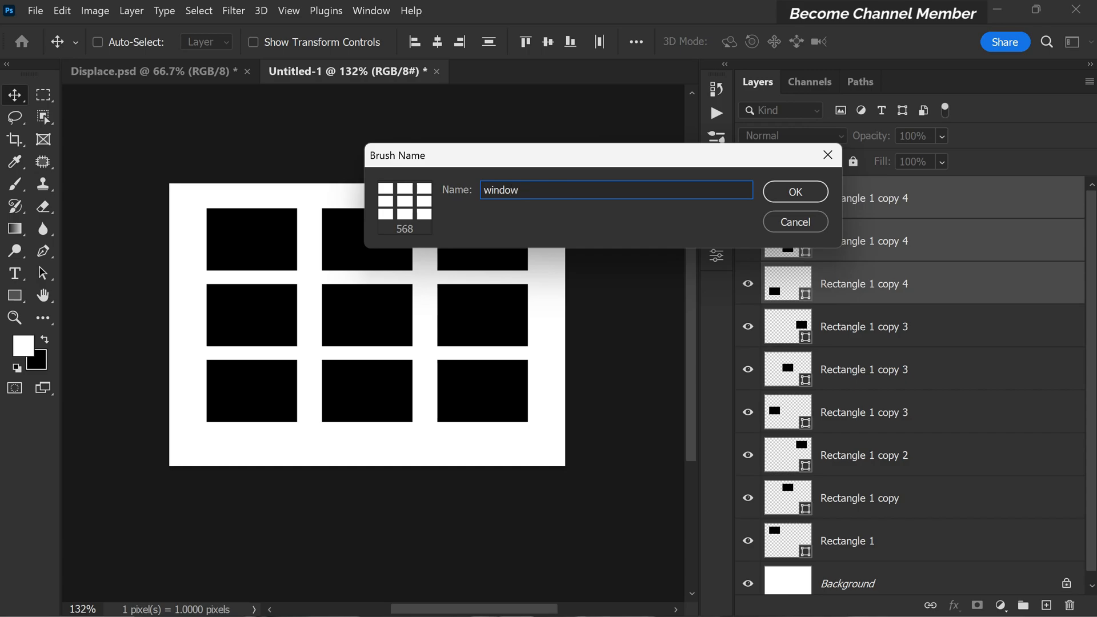
{"action": "type", "text": "brush"}
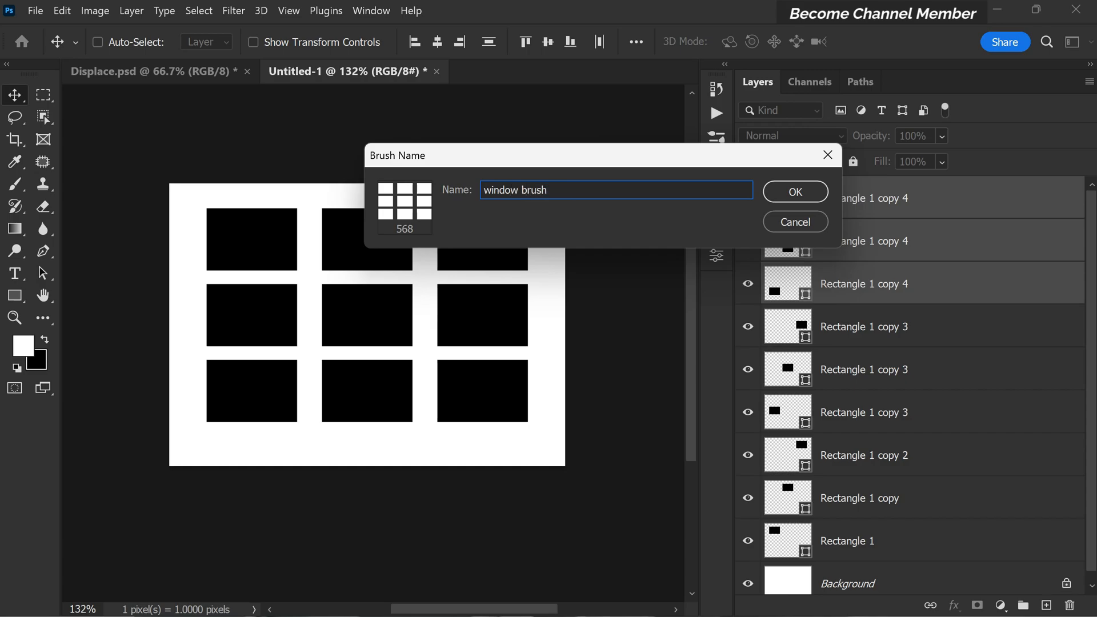
Step: Confirm the 'window brush' preset, select the Brush tool, and close Untitled-1
{"action": "left_click", "coordinate": [794, 191]}
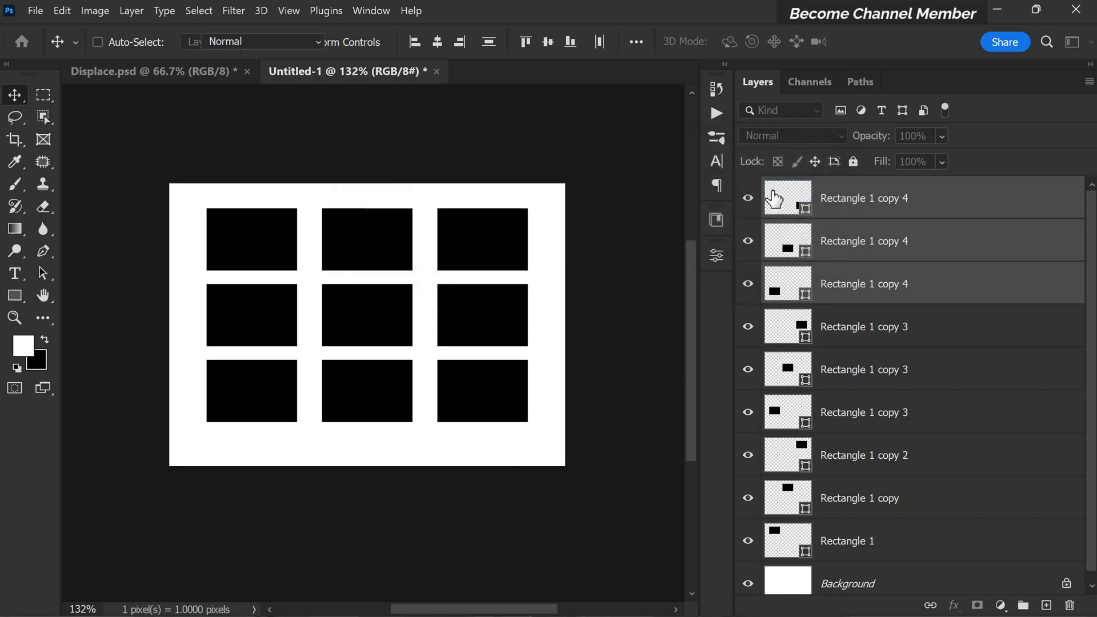
{"action": "left_click", "coordinate": [14, 184]}
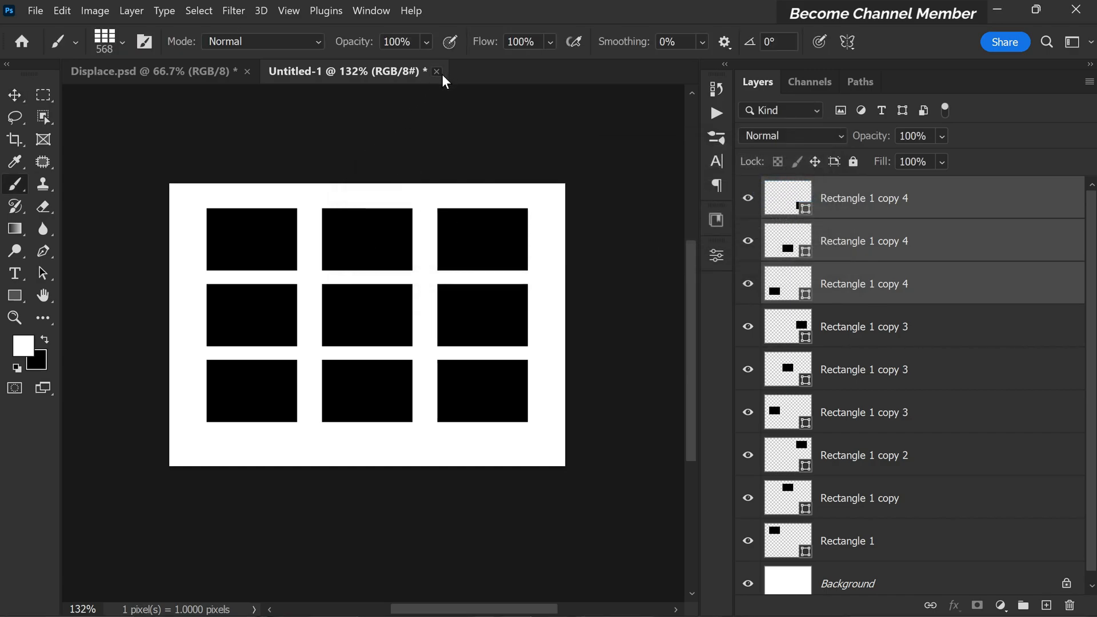
{"action": "left_click", "coordinate": [436, 71]}
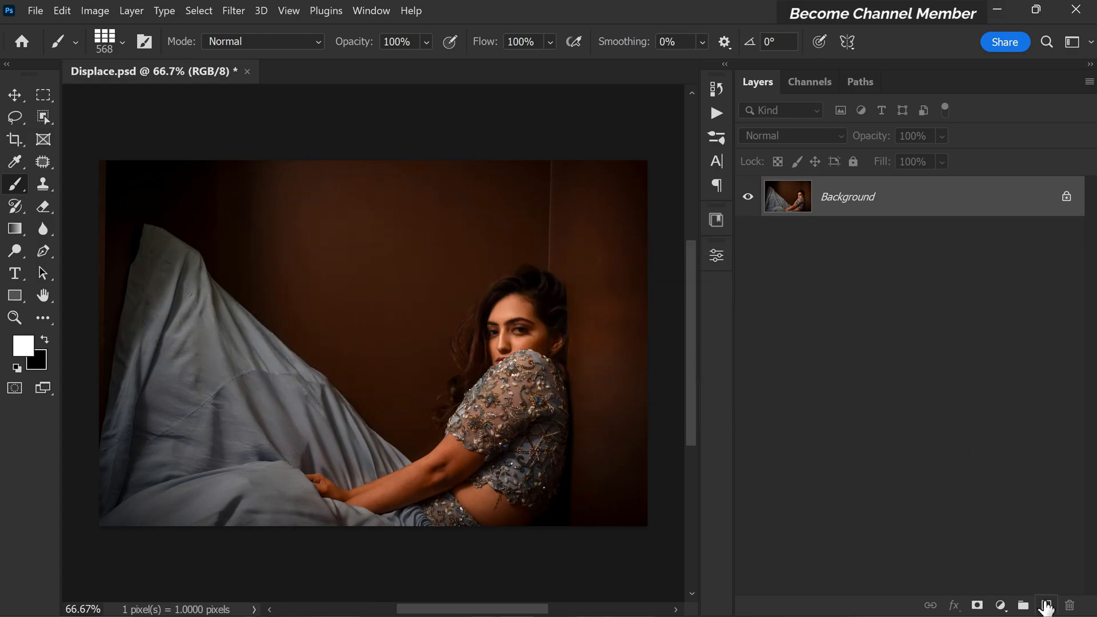
Step: Add a new empty layer and resize the window brush with the bracket keys
{"action": "left_click", "coordinate": [1044, 605]}
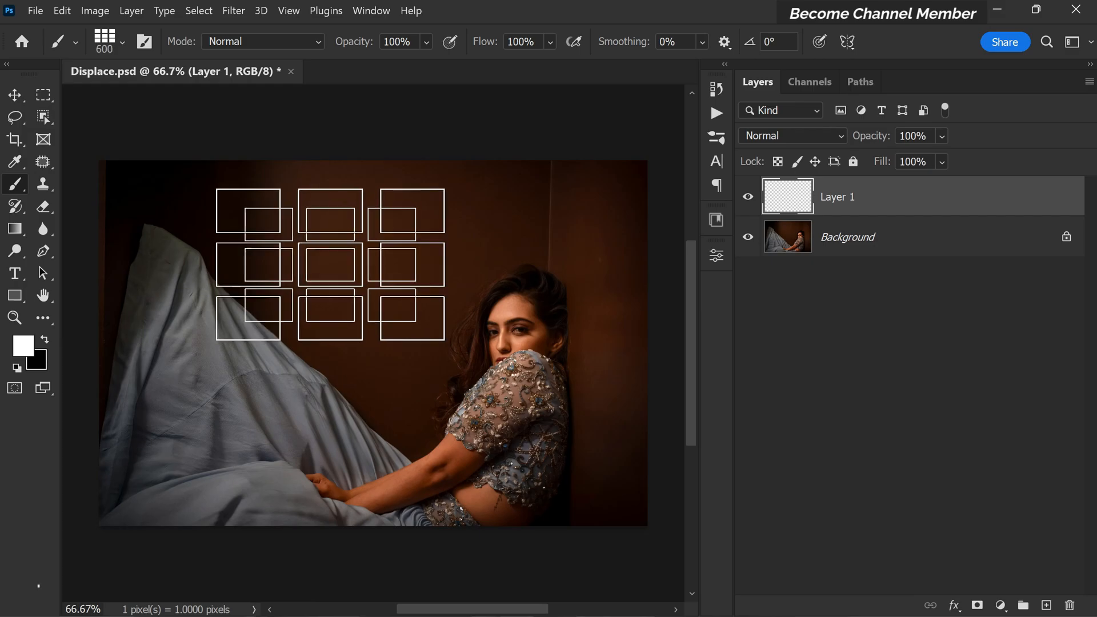
{"action": "key", "text": "["}
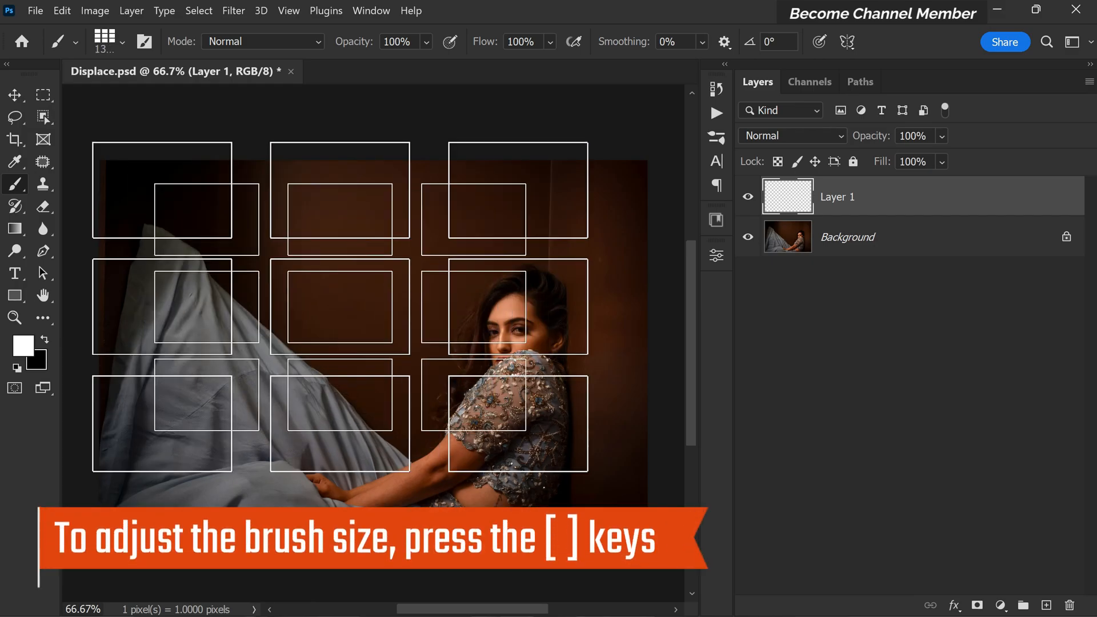
{"action": "key", "text": "]"}
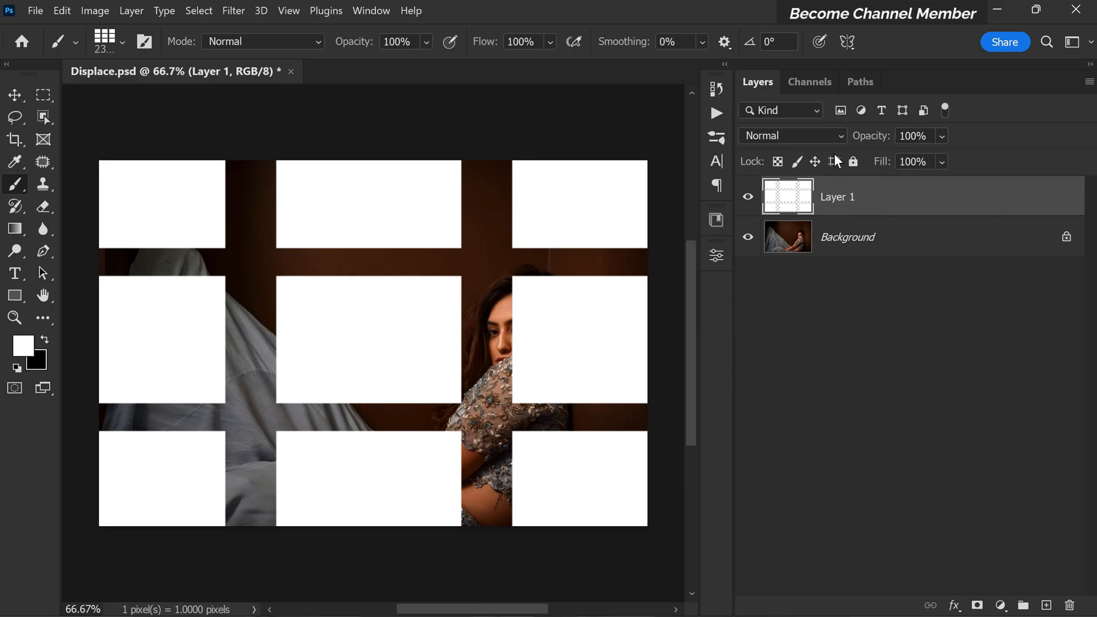
Step: Set Layer 1's blend mode to Overlay
{"action": "left_click", "coordinate": [792, 134]}
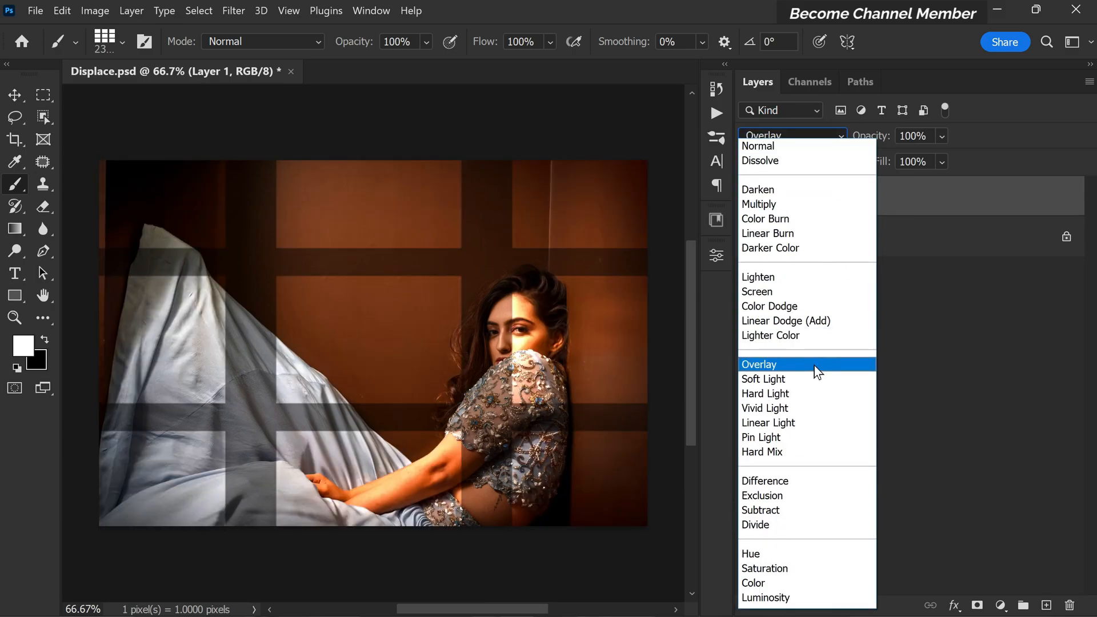
{"action": "left_click", "coordinate": [759, 364]}
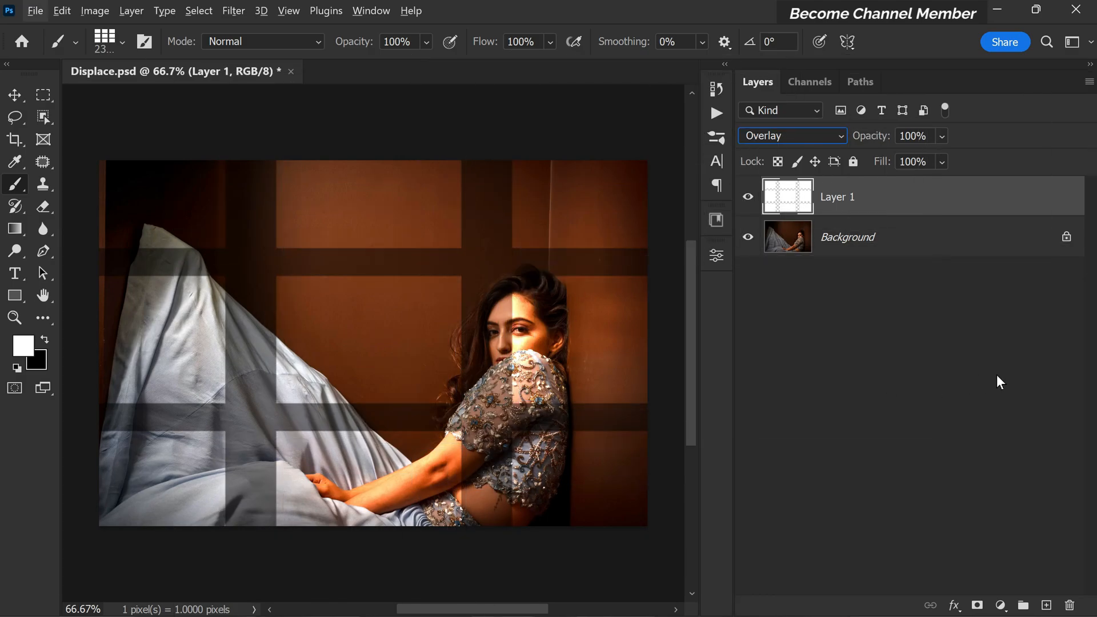
{"action": "left_click", "coordinate": [791, 136]}
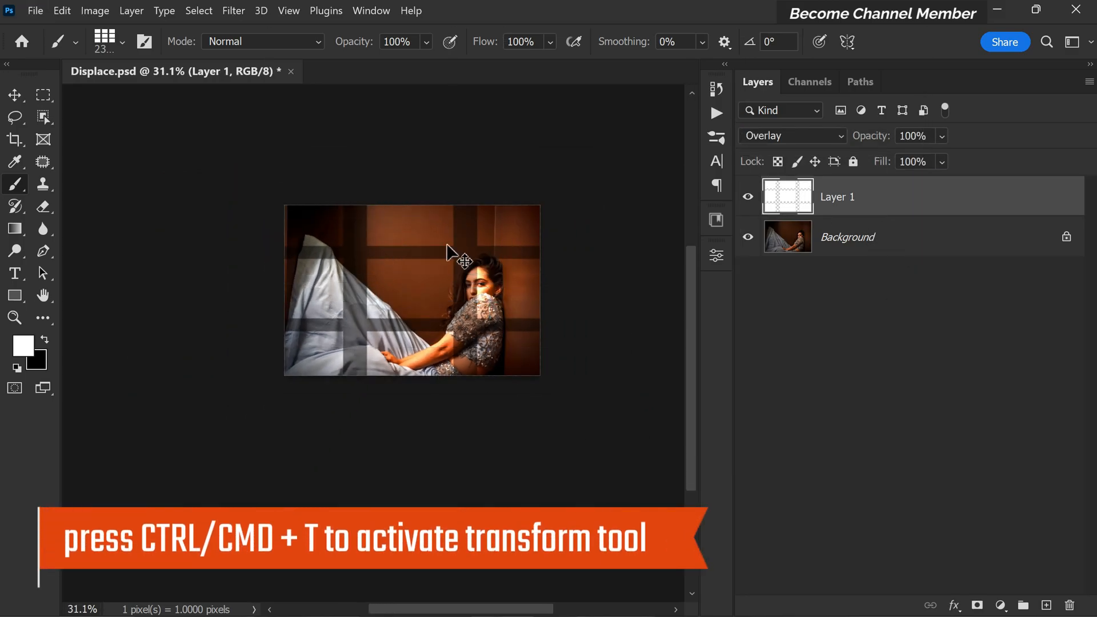
Step: Skew the window-light pattern layer so its patches slant diagonally across wall and model
{"action": "key", "text": "ctrl+t"}
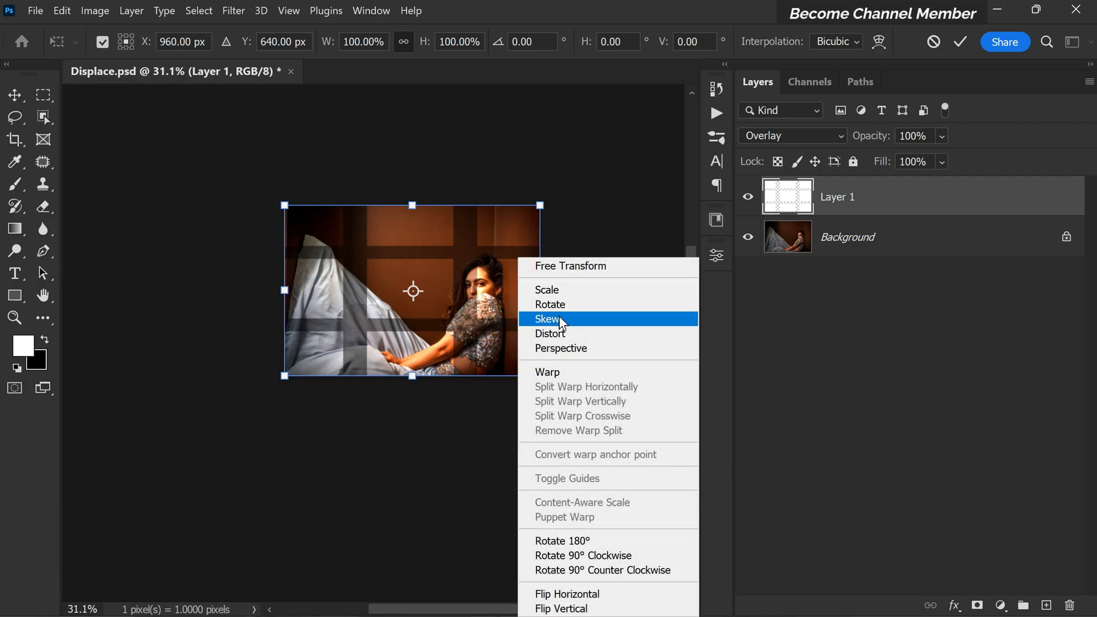
{"action": "left_click", "coordinate": [549, 318]}
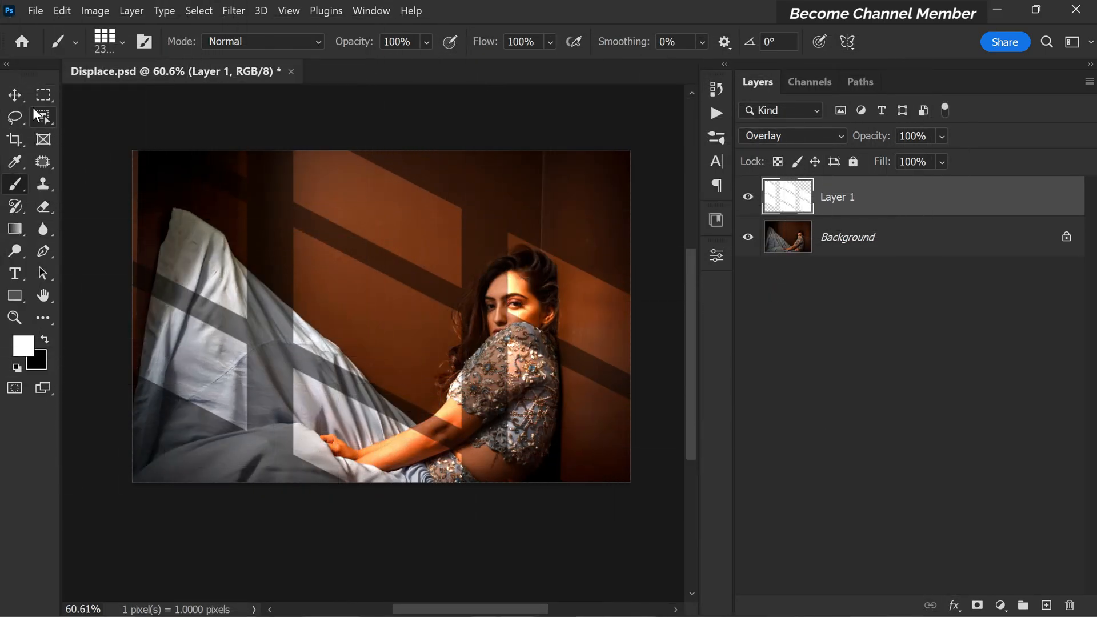
Step: Blur the window-shadow Layer 1 with an 8.8-pixel Gaussian Blur
{"action": "left_click", "coordinate": [15, 95]}
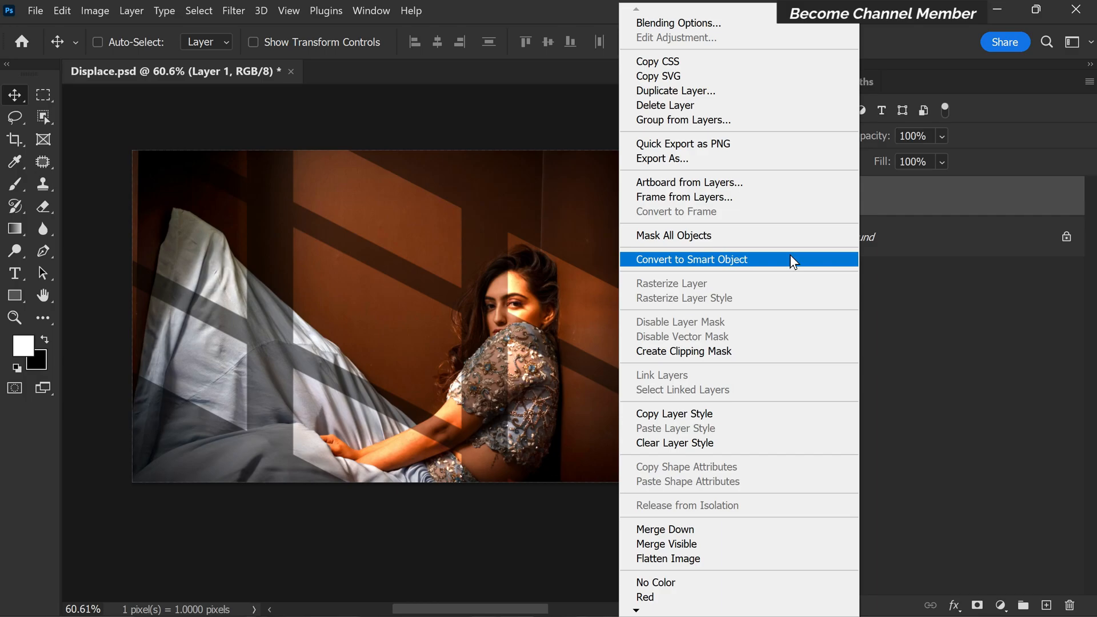
{"action": "left_click", "coordinate": [691, 259]}
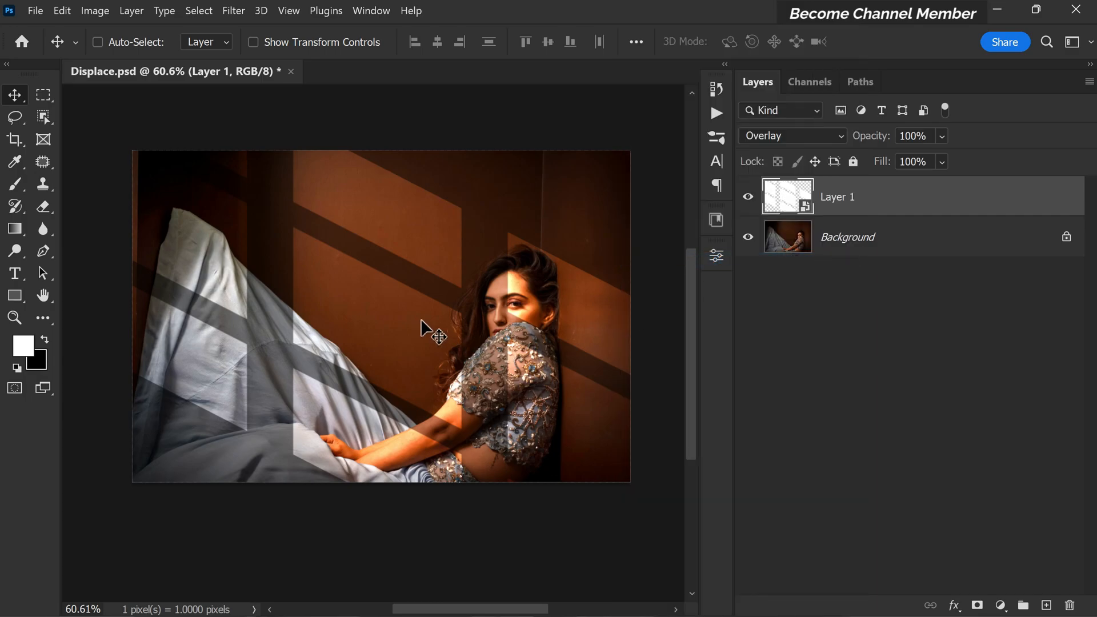
{"action": "left_click", "coordinate": [234, 10]}
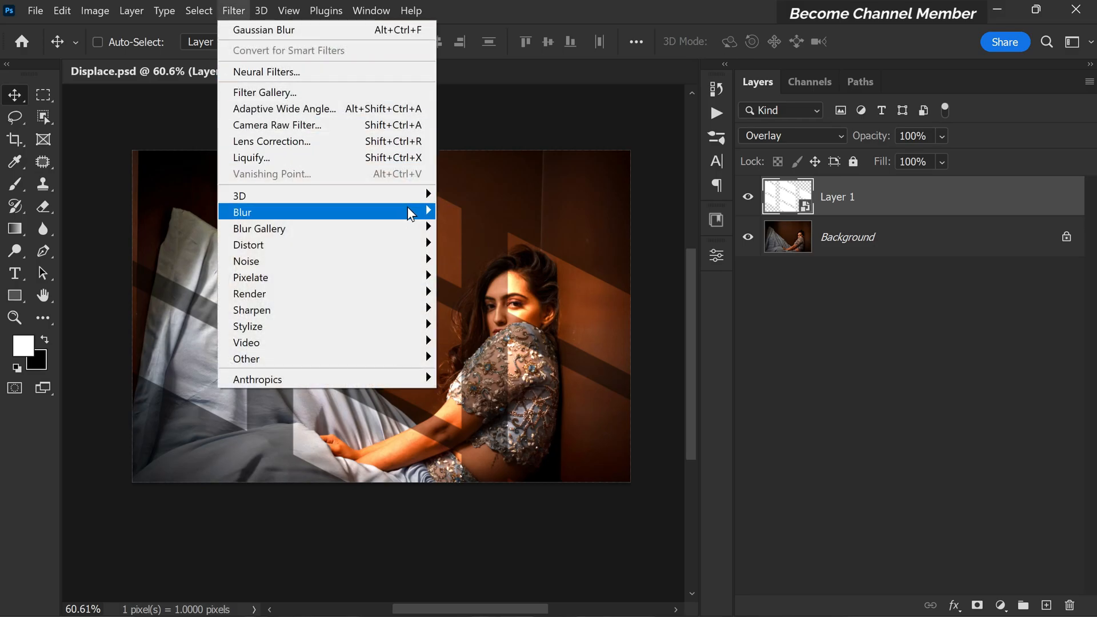
{"action": "left_click", "coordinate": [264, 29]}
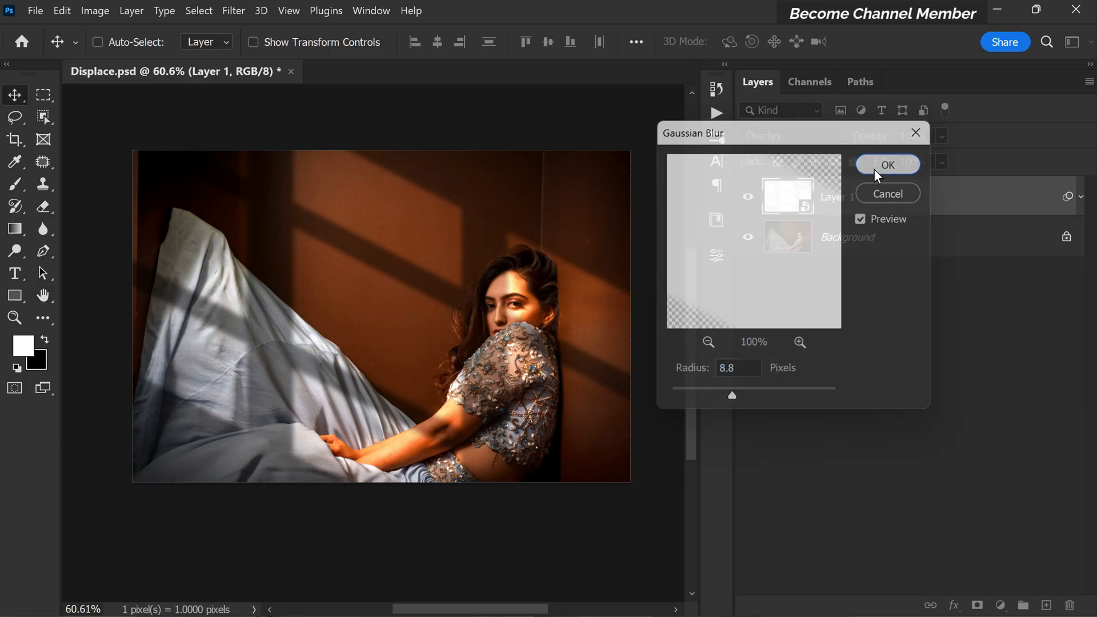
{"action": "left_click", "coordinate": [887, 164]}
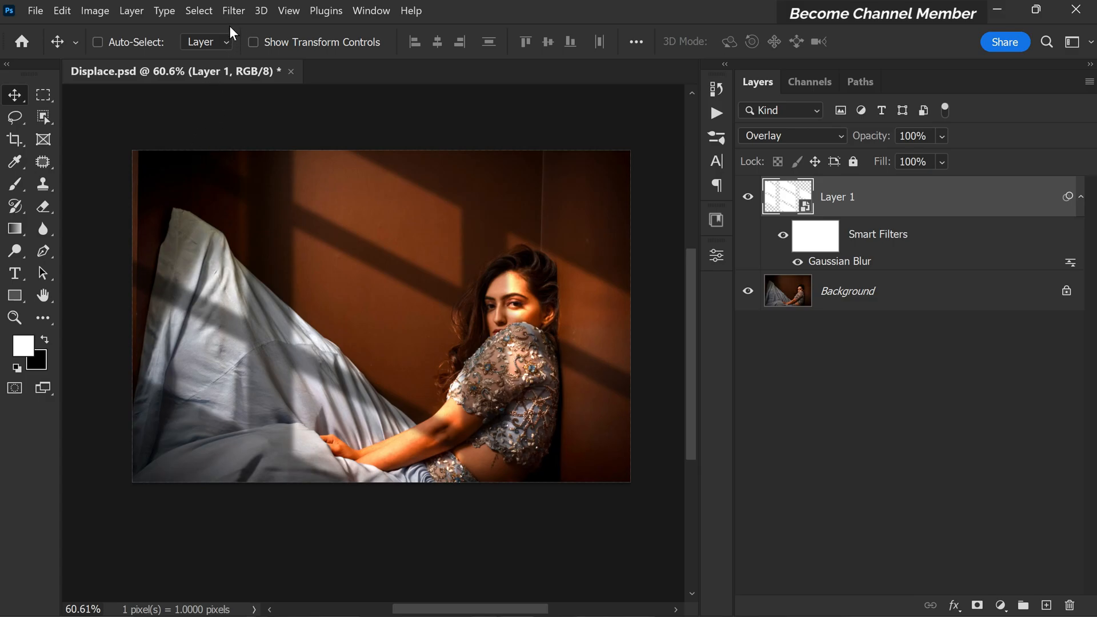
Step: Apply Displace with horizontal and vertical scale 10 using the displacement map file
{"action": "left_click", "coordinate": [233, 11]}
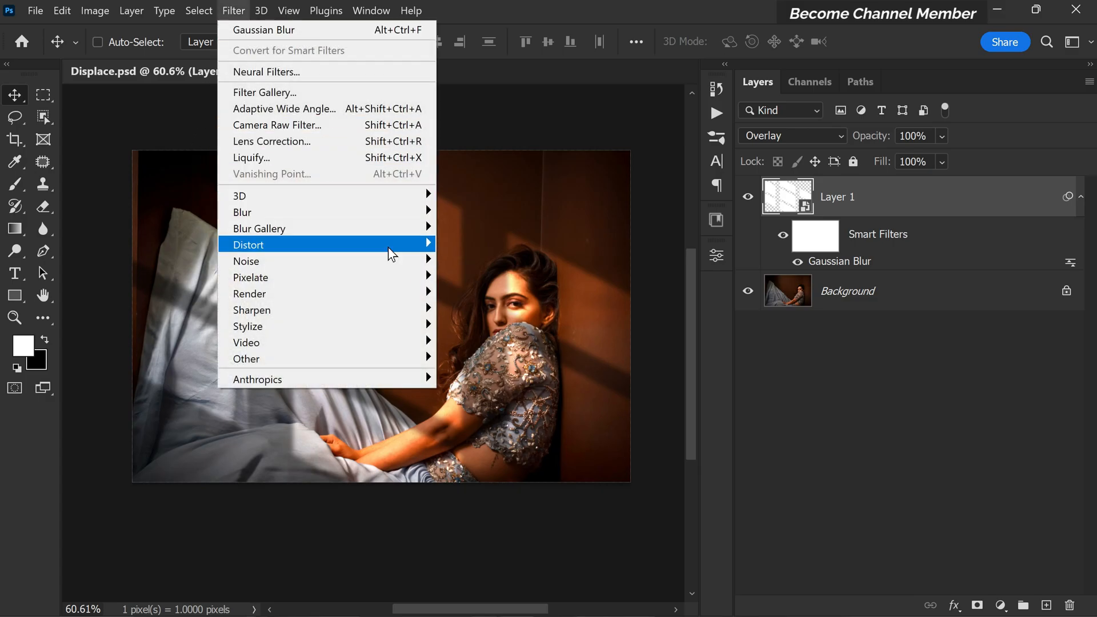
{"action": "mouse_move", "coordinate": [430, 251]}
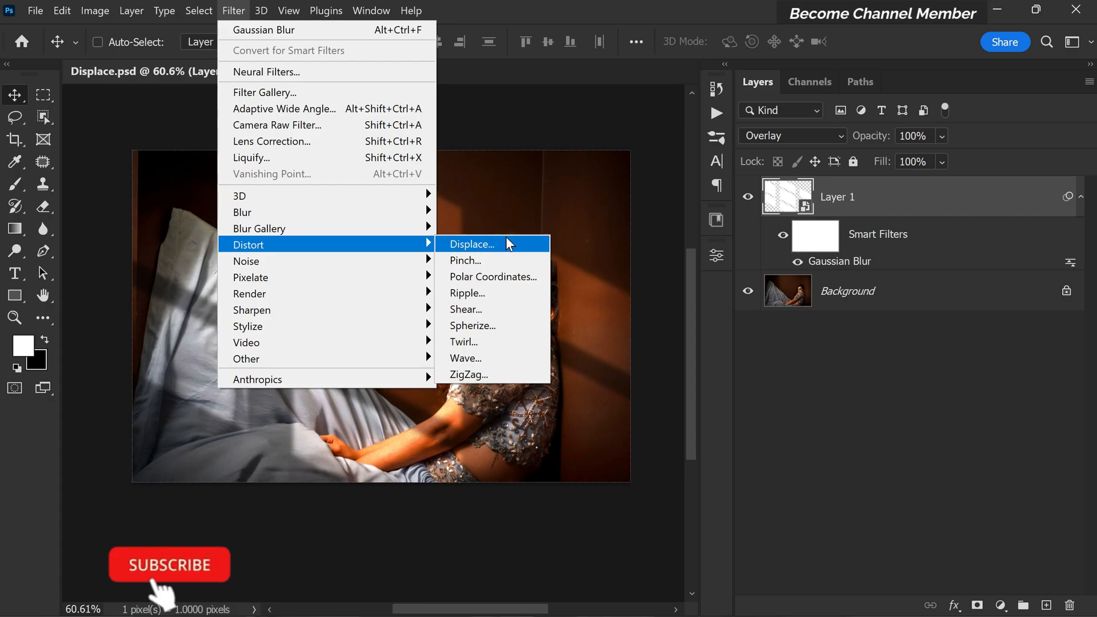
{"action": "left_click", "coordinate": [471, 244]}
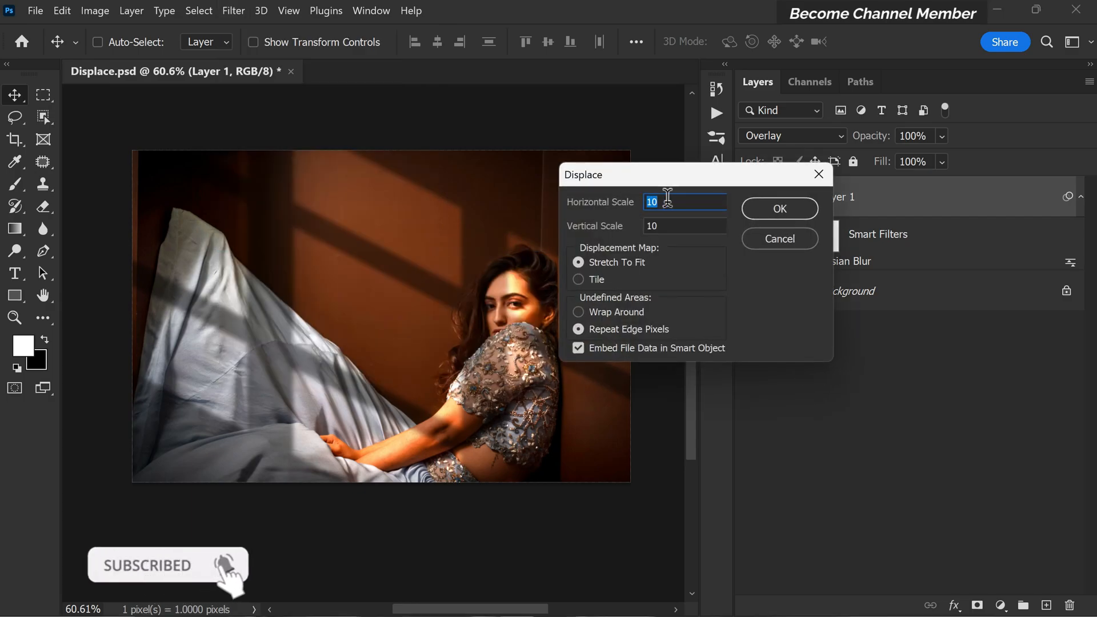
{"action": "left_click", "coordinate": [683, 225]}
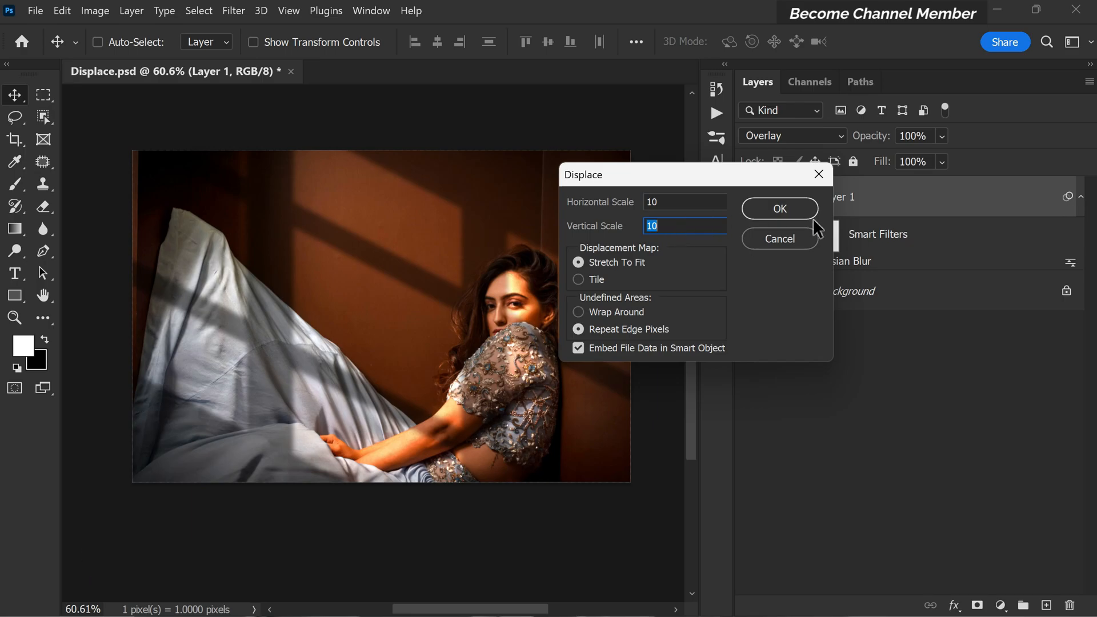
{"action": "left_click", "coordinate": [778, 209]}
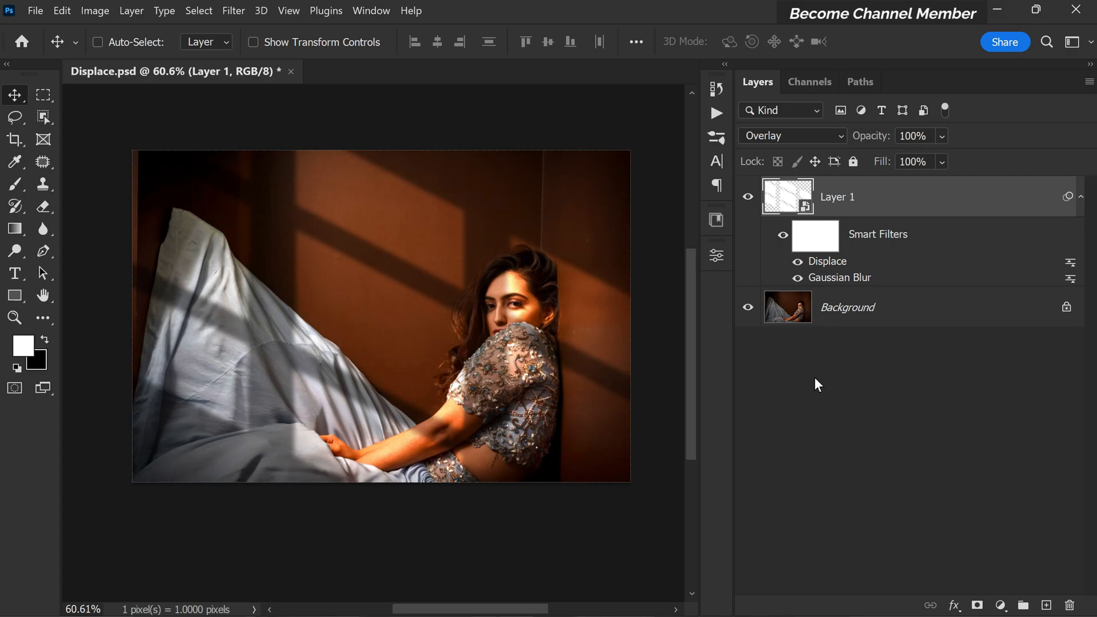
{"action": "left_click", "coordinate": [747, 196]}
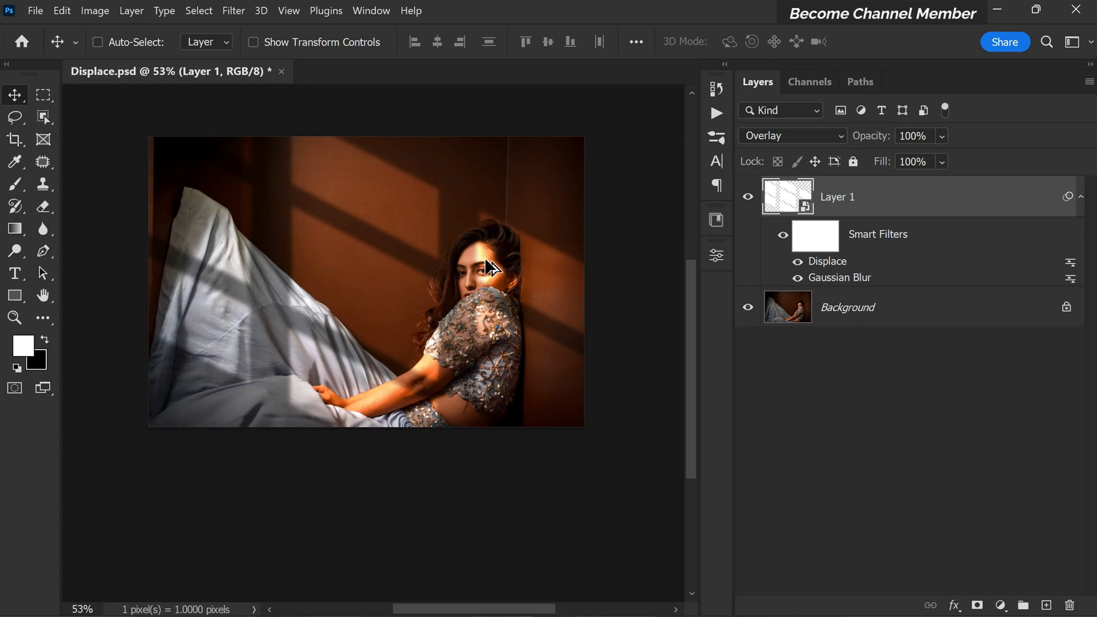
{"action": "mouse_move", "coordinate": [884, 333]}
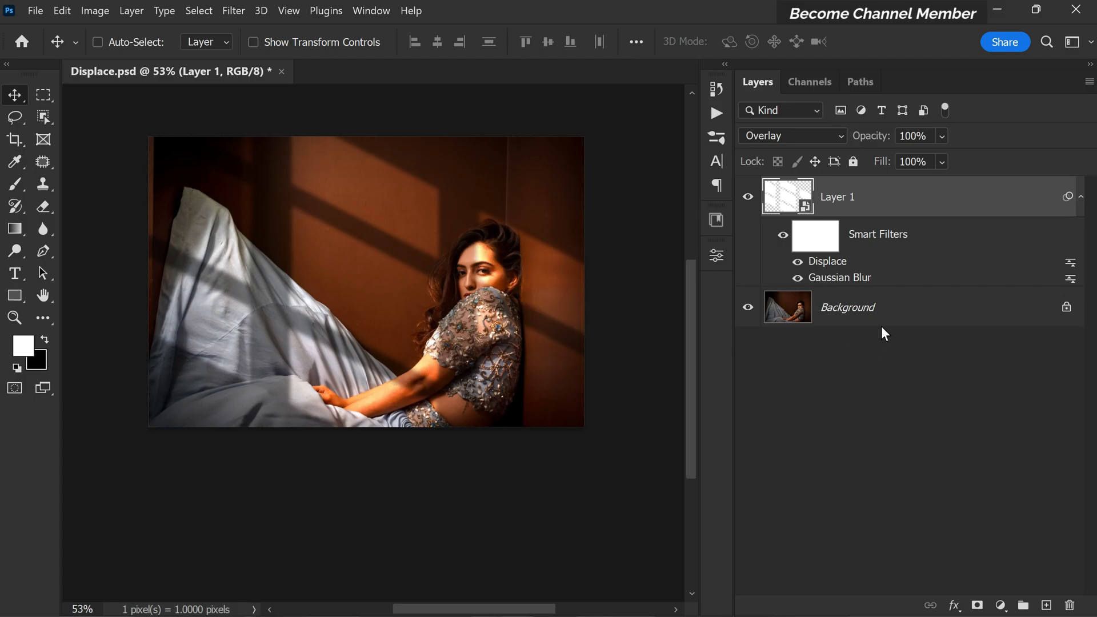
Step: Duplicate the Background layer, set the copy to Multiply, and add a layer mask
{"action": "right_click", "coordinate": [847, 307]}
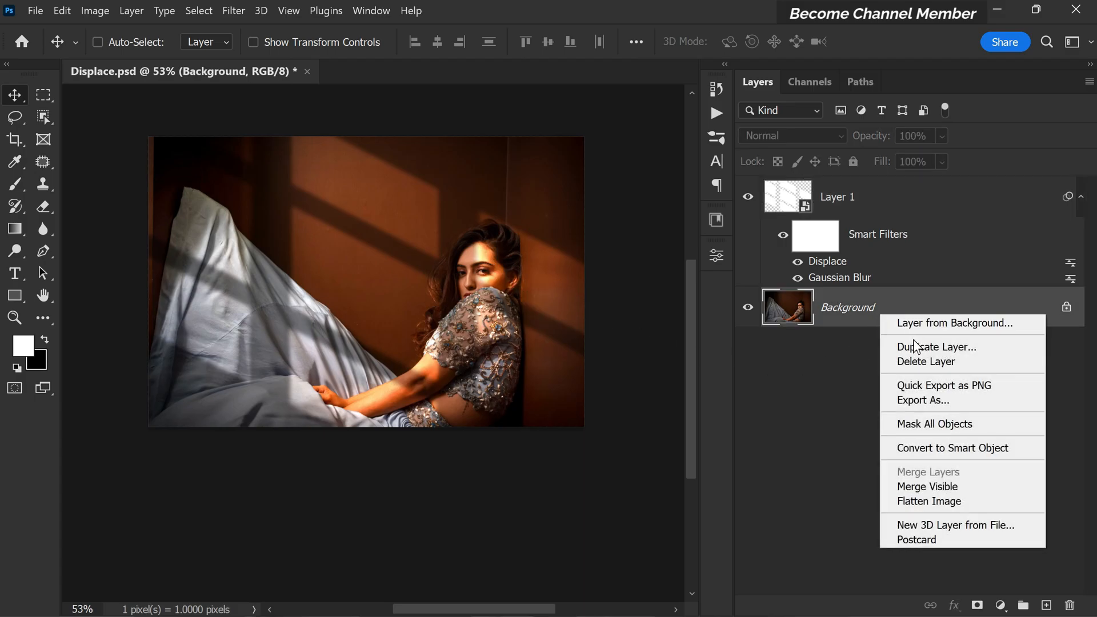
{"action": "left_click", "coordinate": [936, 346]}
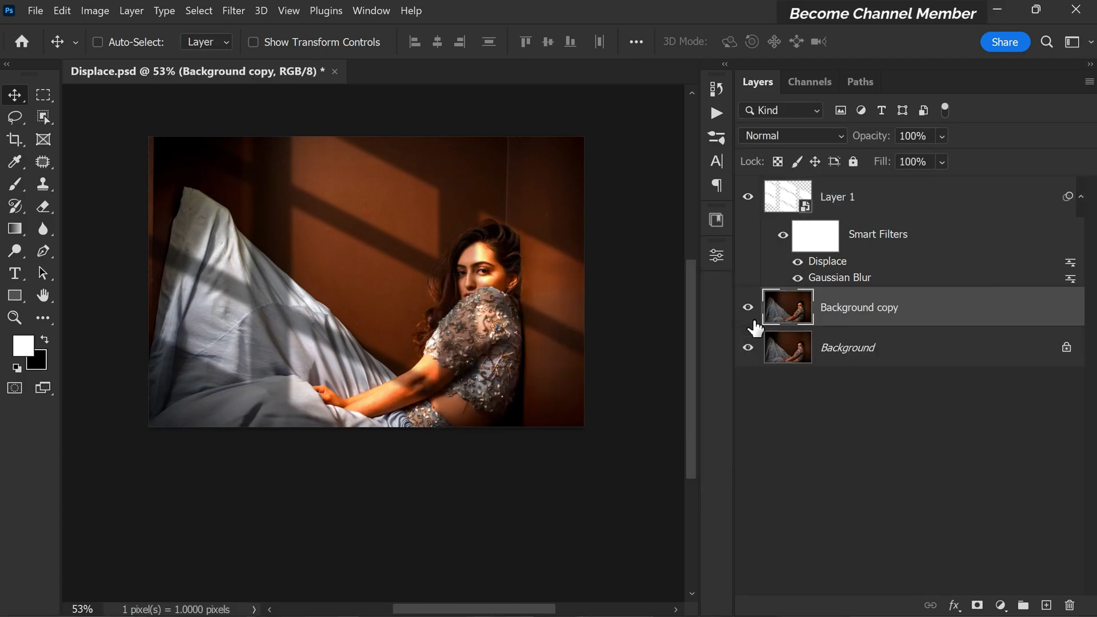
{"action": "left_click", "coordinate": [791, 135]}
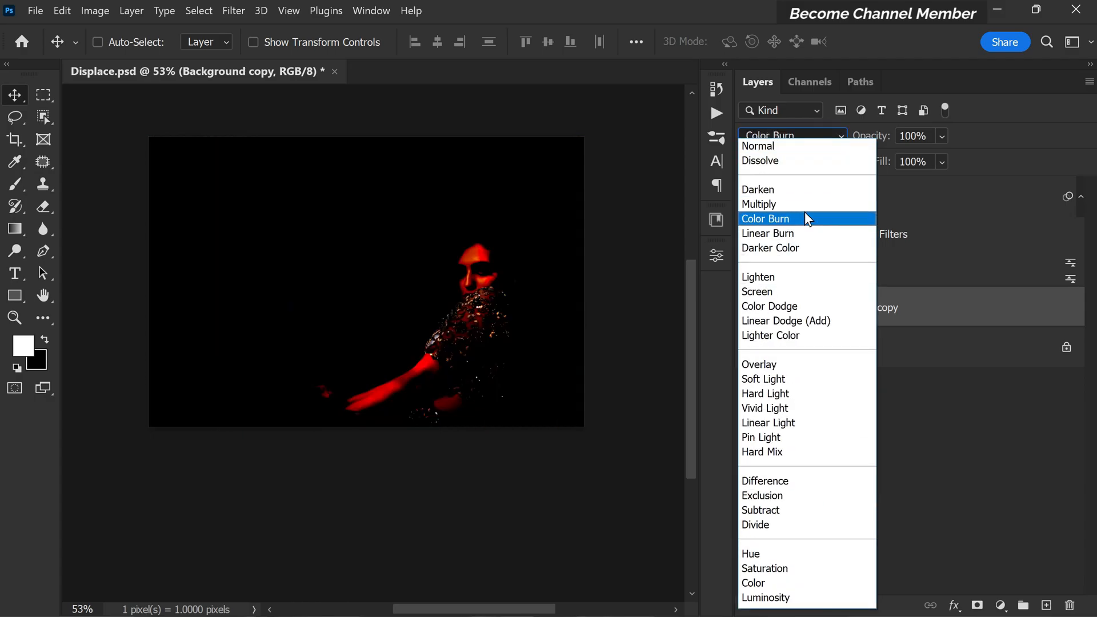
{"action": "left_click", "coordinate": [757, 146]}
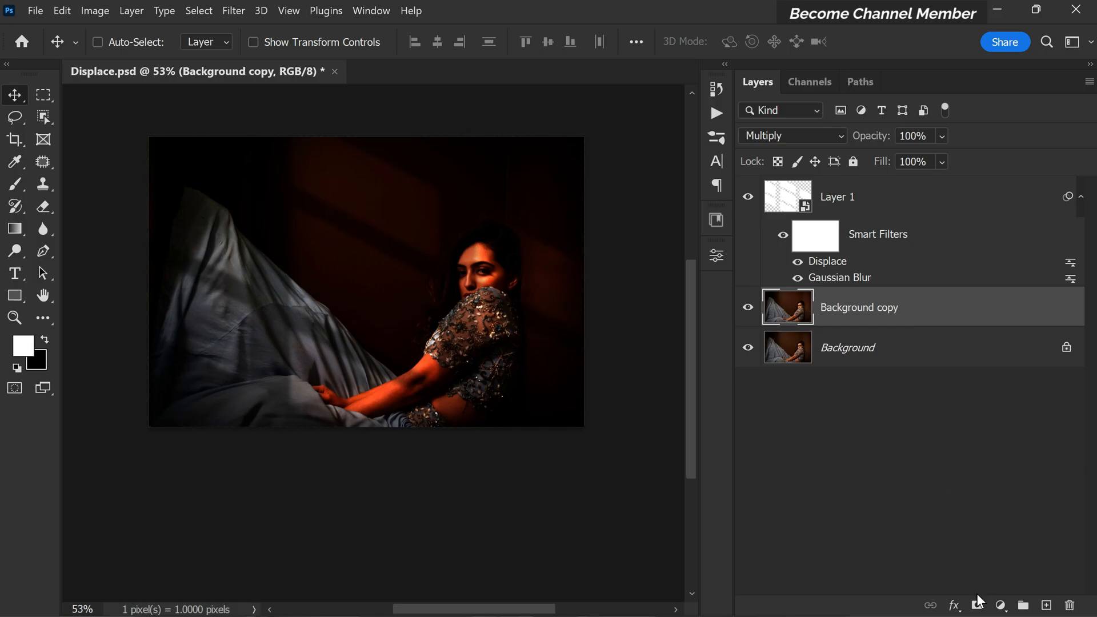
{"action": "left_click", "coordinate": [978, 605]}
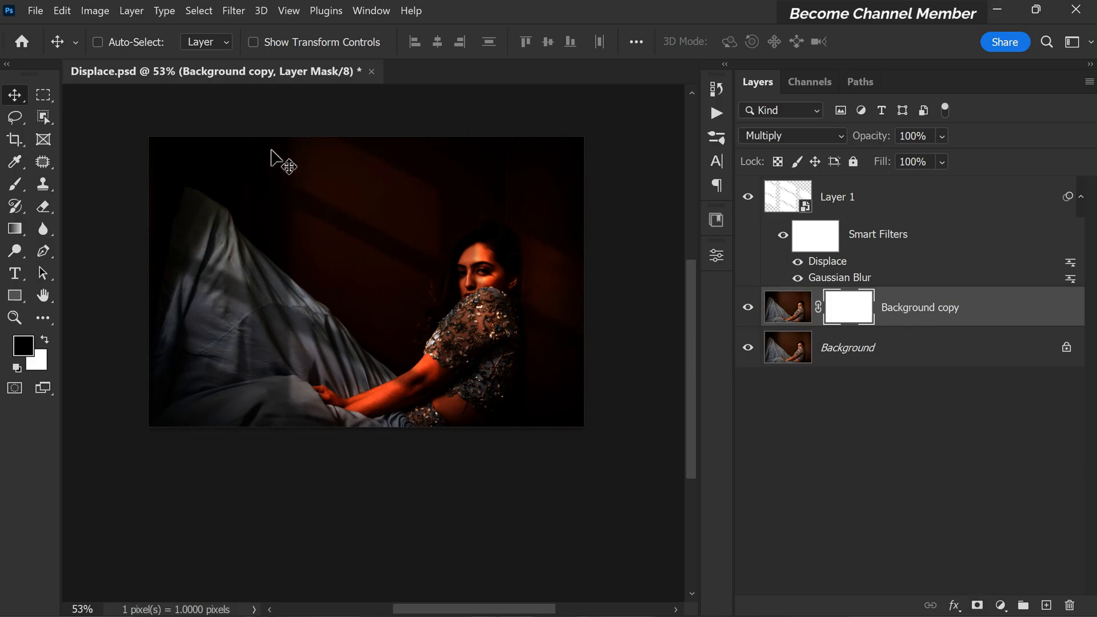
Step: Apply Image into the copy's mask: merged layers, RGB channel, Invert unchecked
{"action": "left_click", "coordinate": [94, 10]}
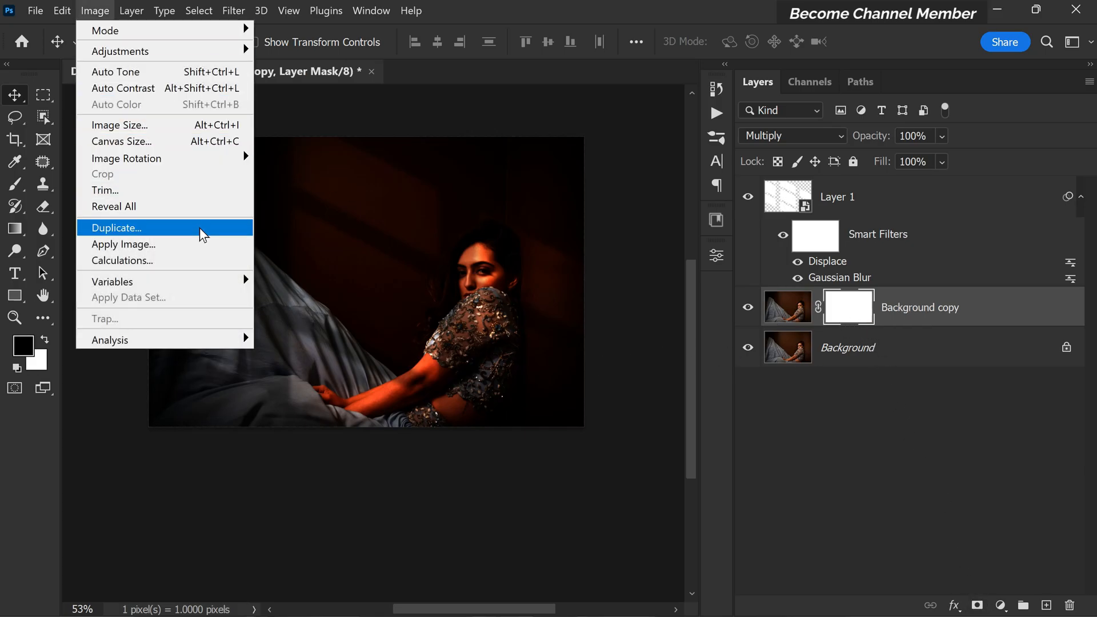
{"action": "left_click", "coordinate": [123, 244]}
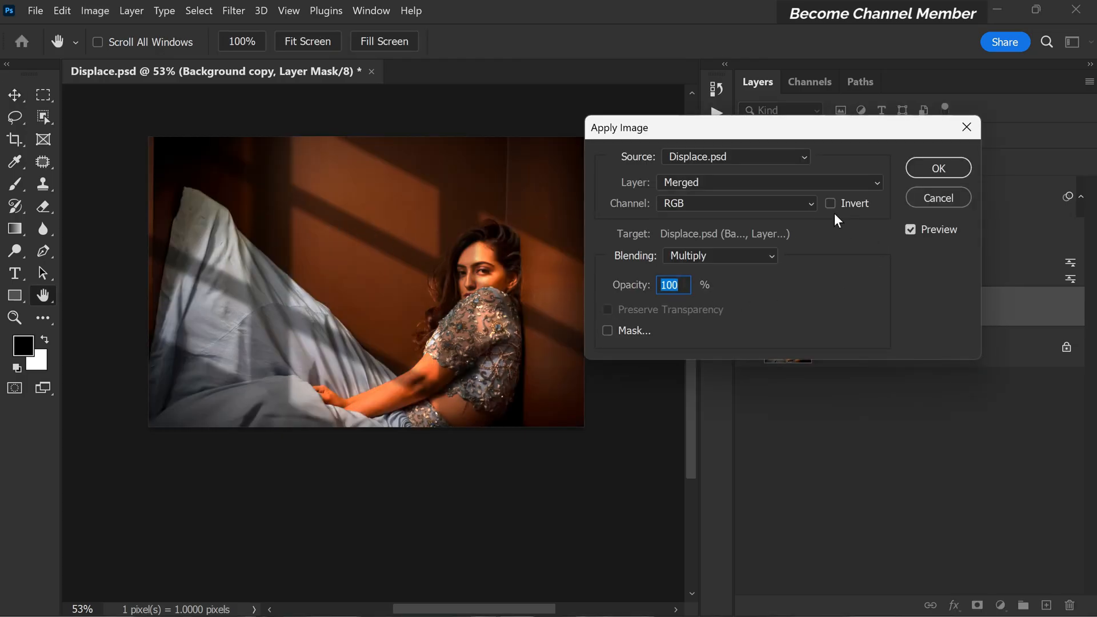
{"action": "left_click", "coordinate": [830, 202]}
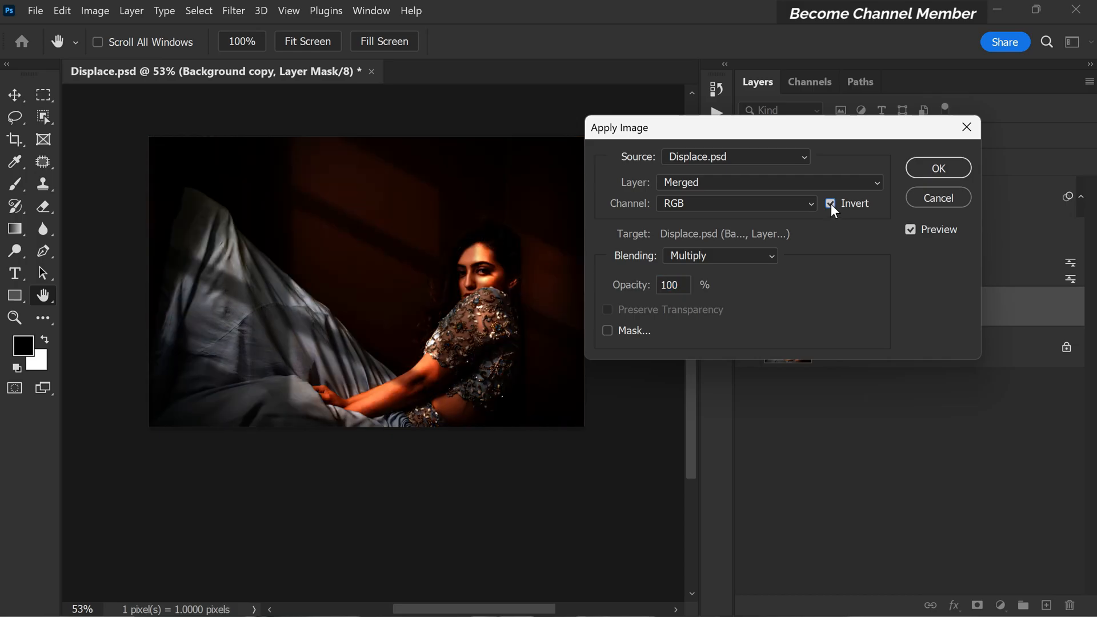
{"action": "left_click", "coordinate": [831, 203]}
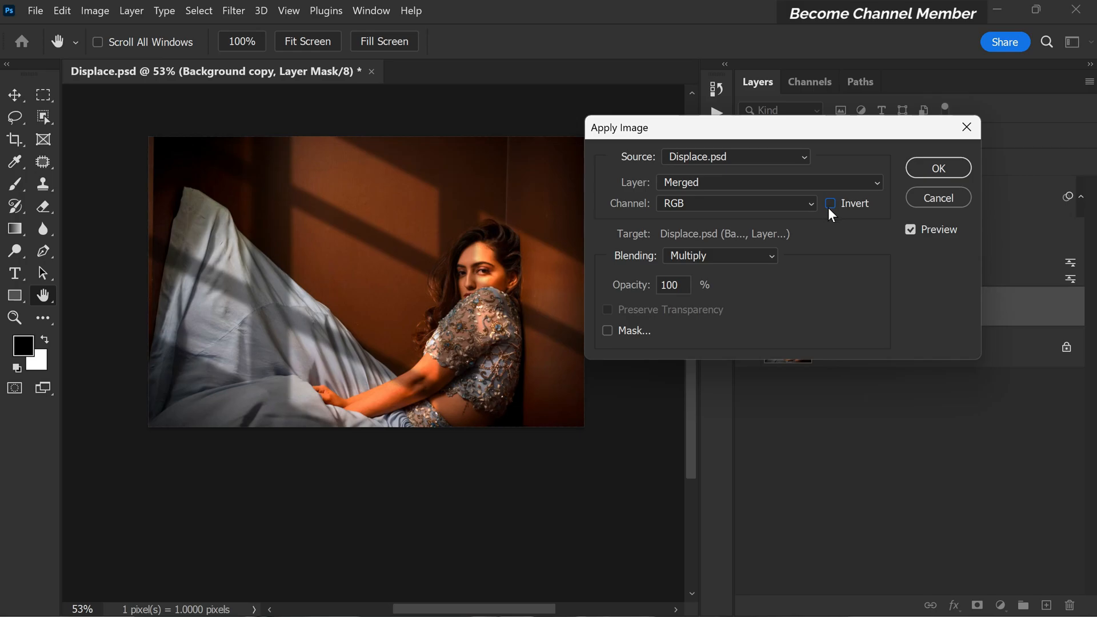
{"action": "left_click", "coordinate": [938, 168]}
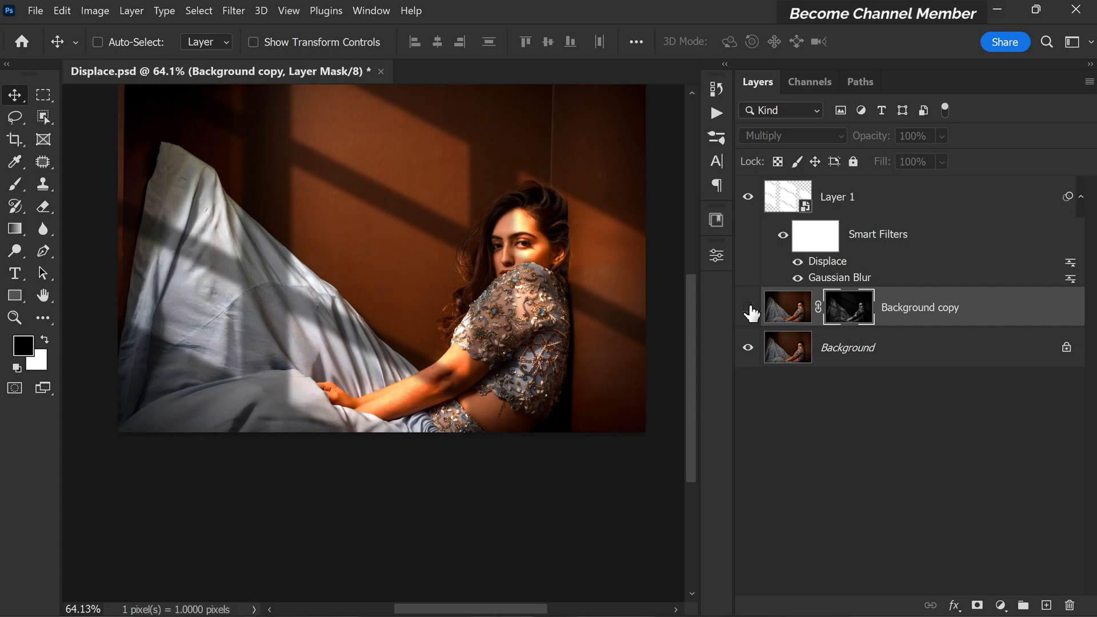
{"action": "left_click", "coordinate": [747, 307]}
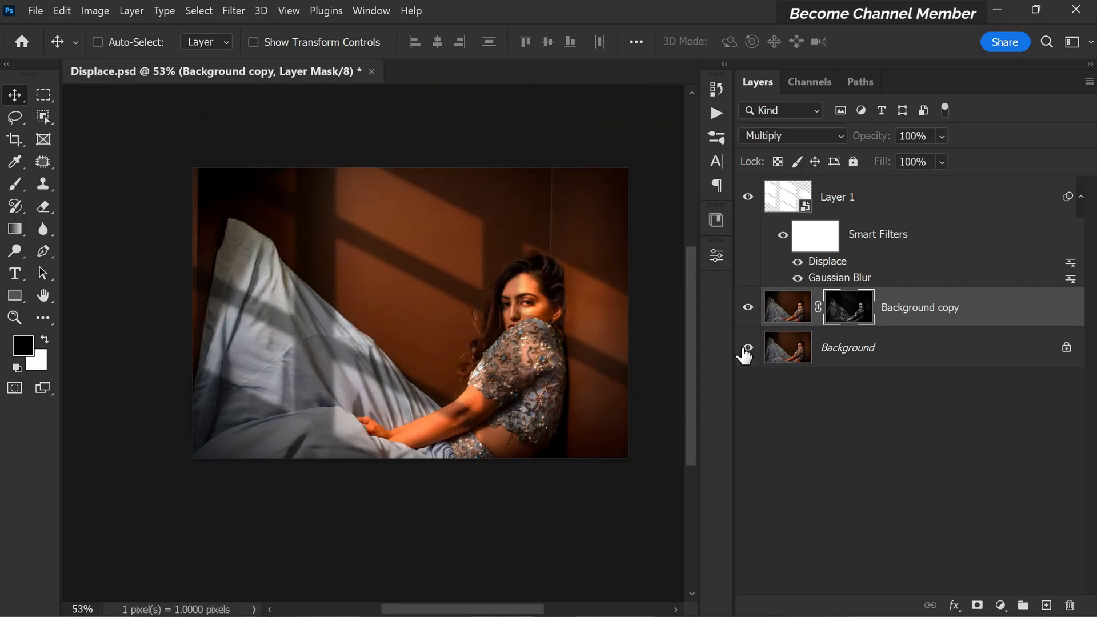
{"action": "left_click", "coordinate": [748, 348]}
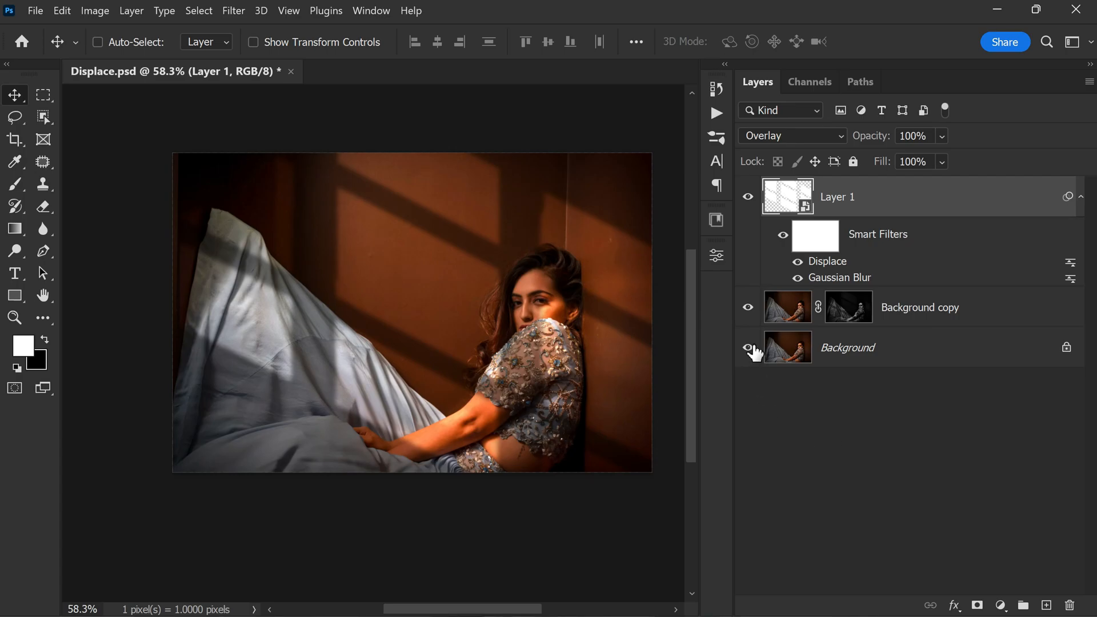
{"action": "left_click", "coordinate": [748, 348]}
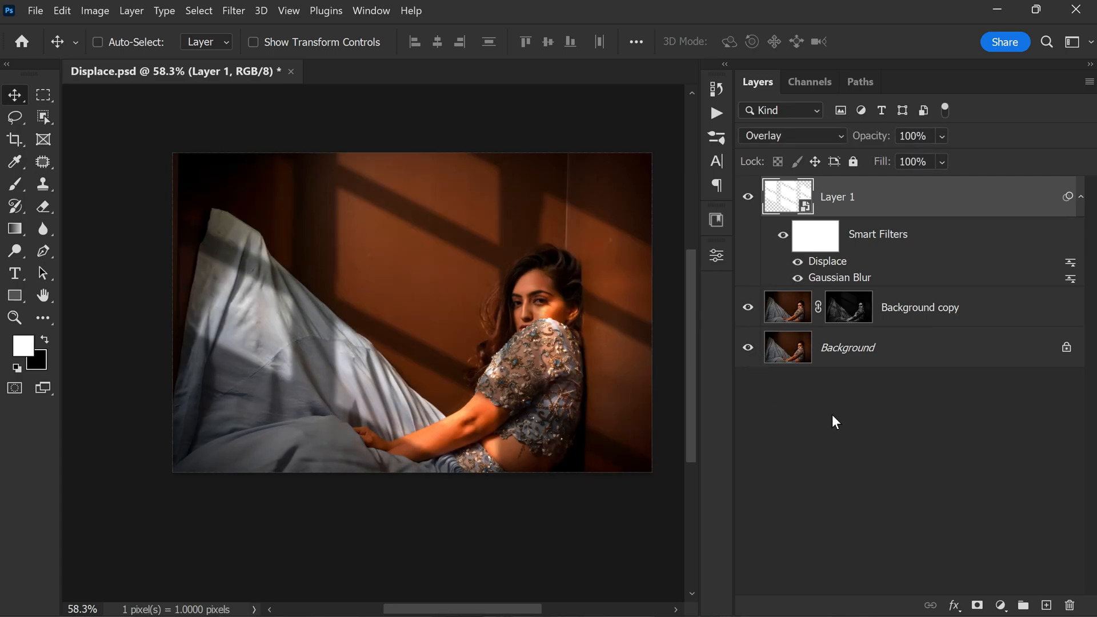
{"action": "left_click", "coordinate": [791, 136]}
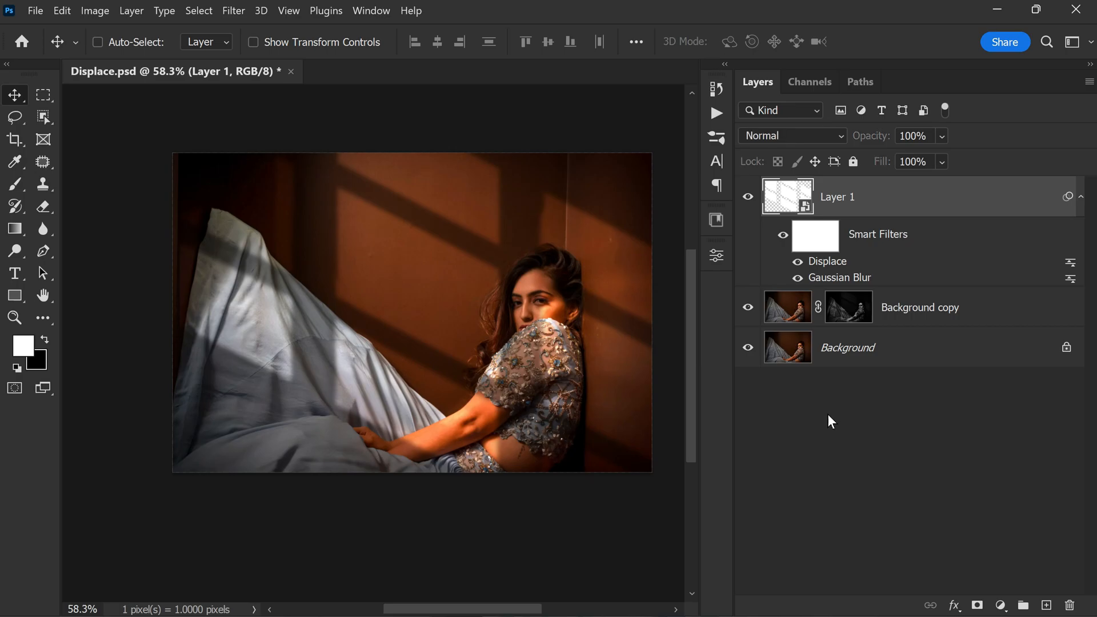